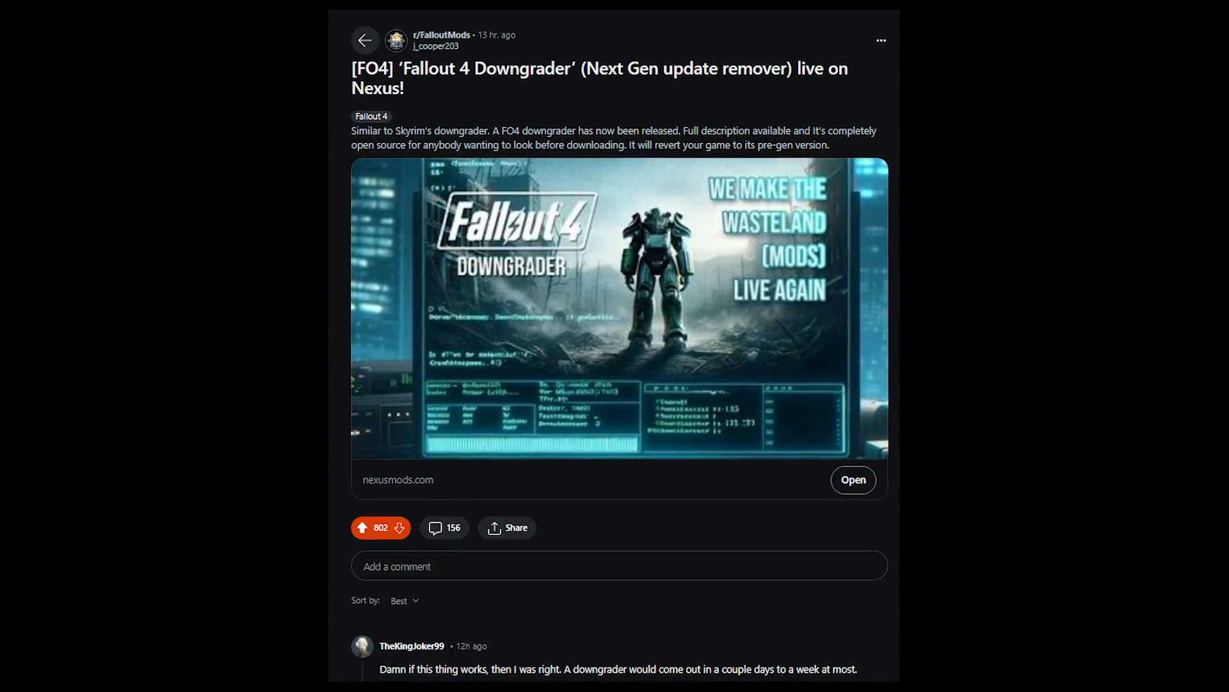
Follow the Reddit post's nexusmods.com link preview to the Fallout 4 Downgrader page
left_click(853, 479)
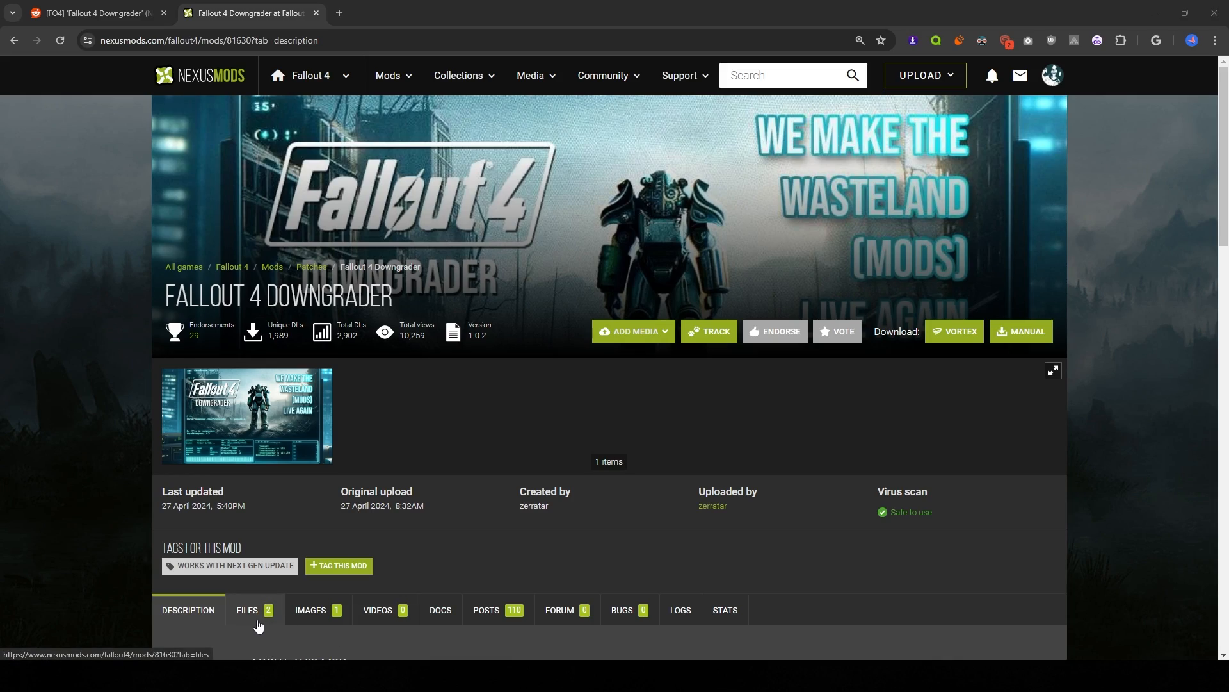
left_click(248, 609)
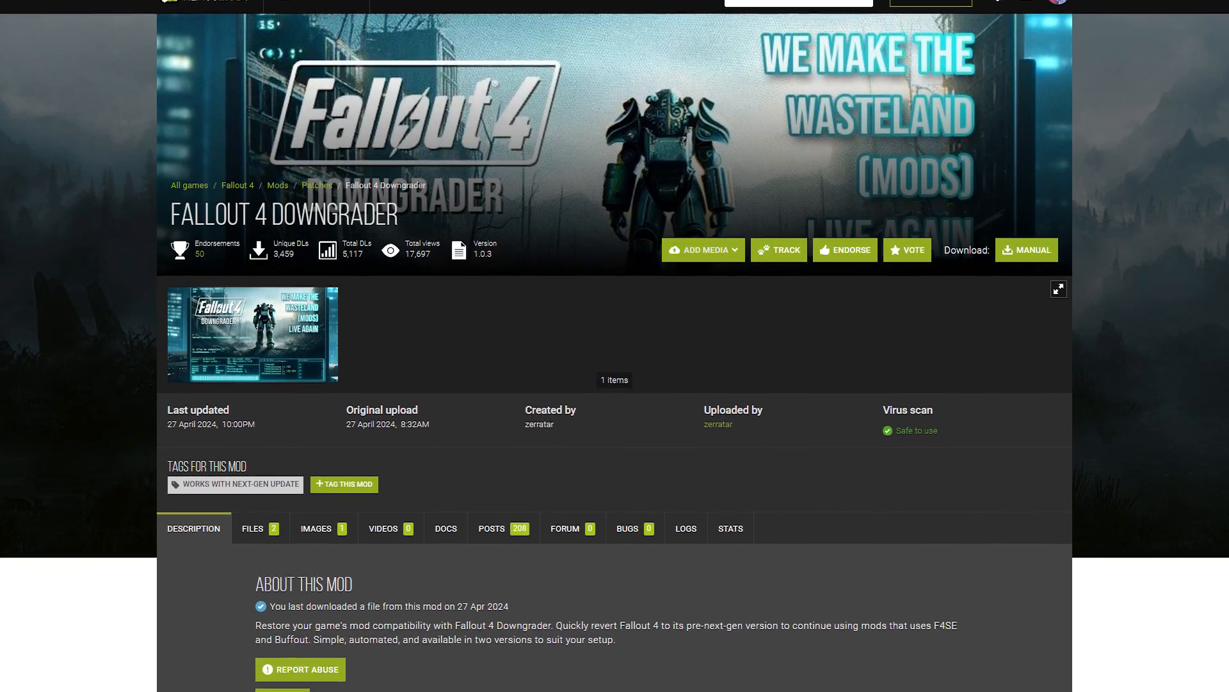
scroll("down", 3)
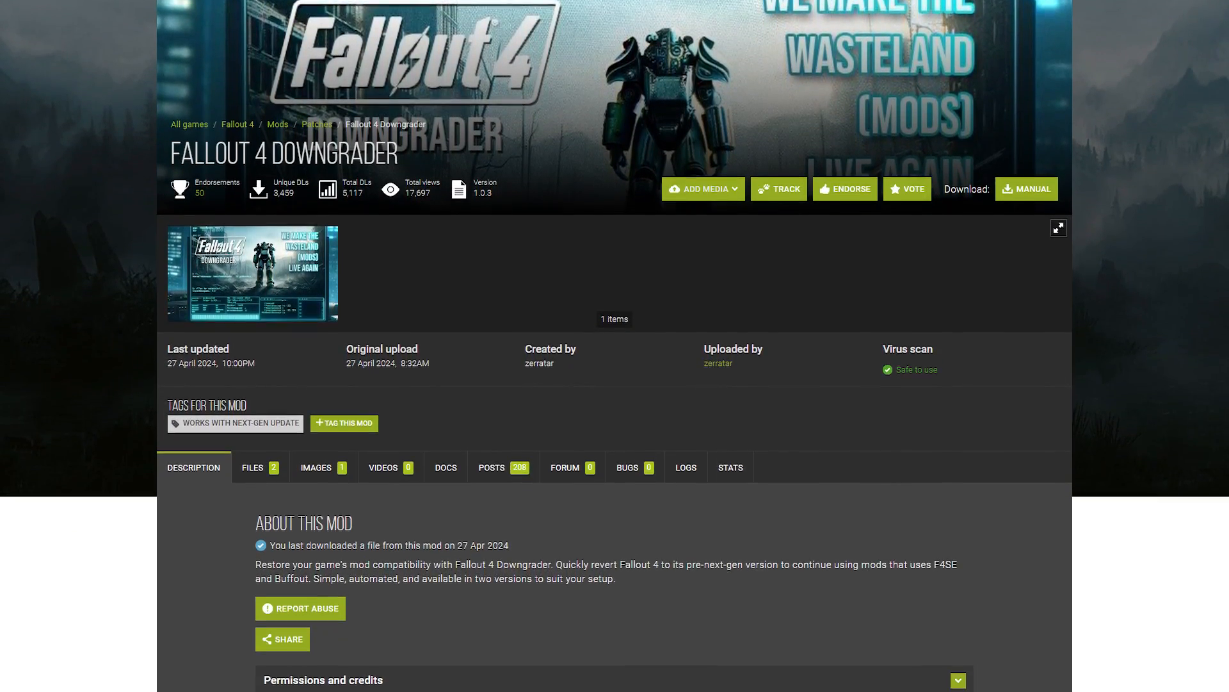
scroll("down", 3)
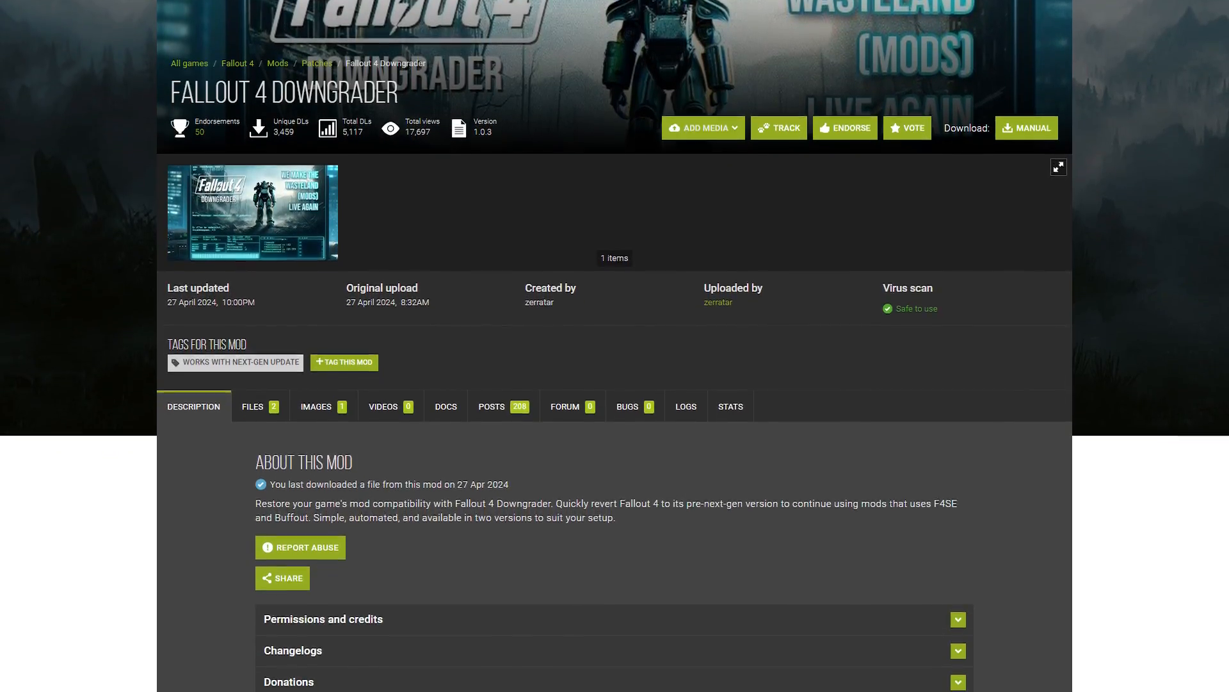
scroll("down", 3)
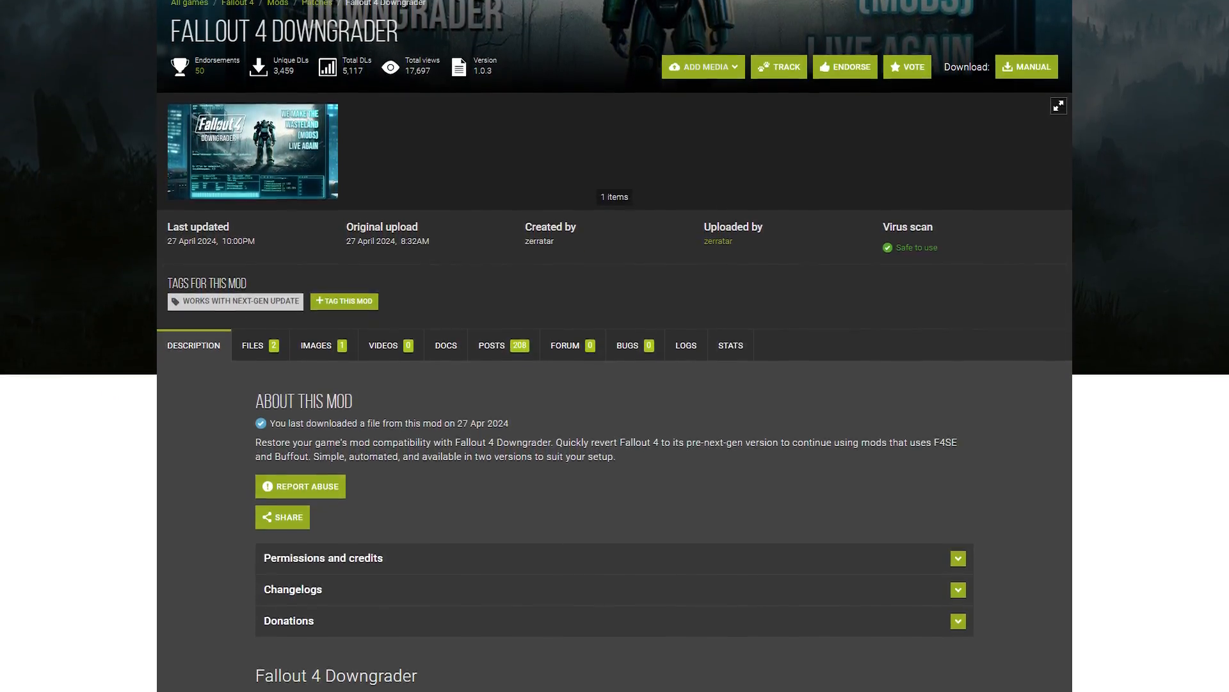
scroll("down", 3)
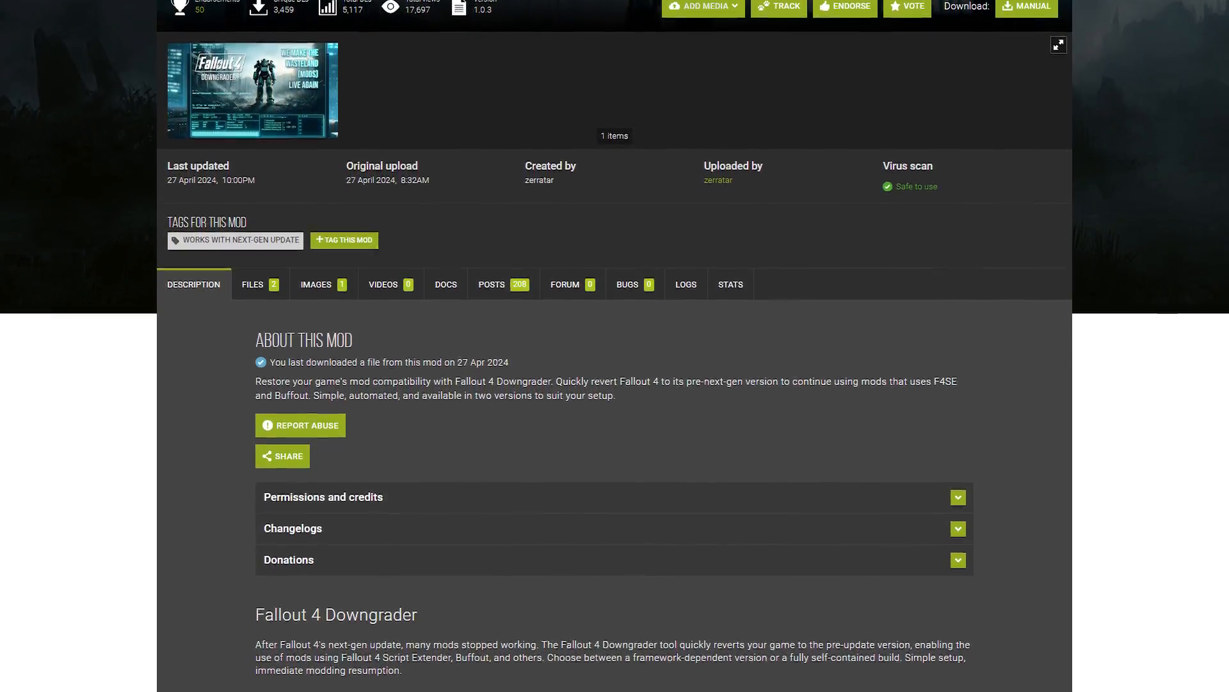
scroll("down", 3)
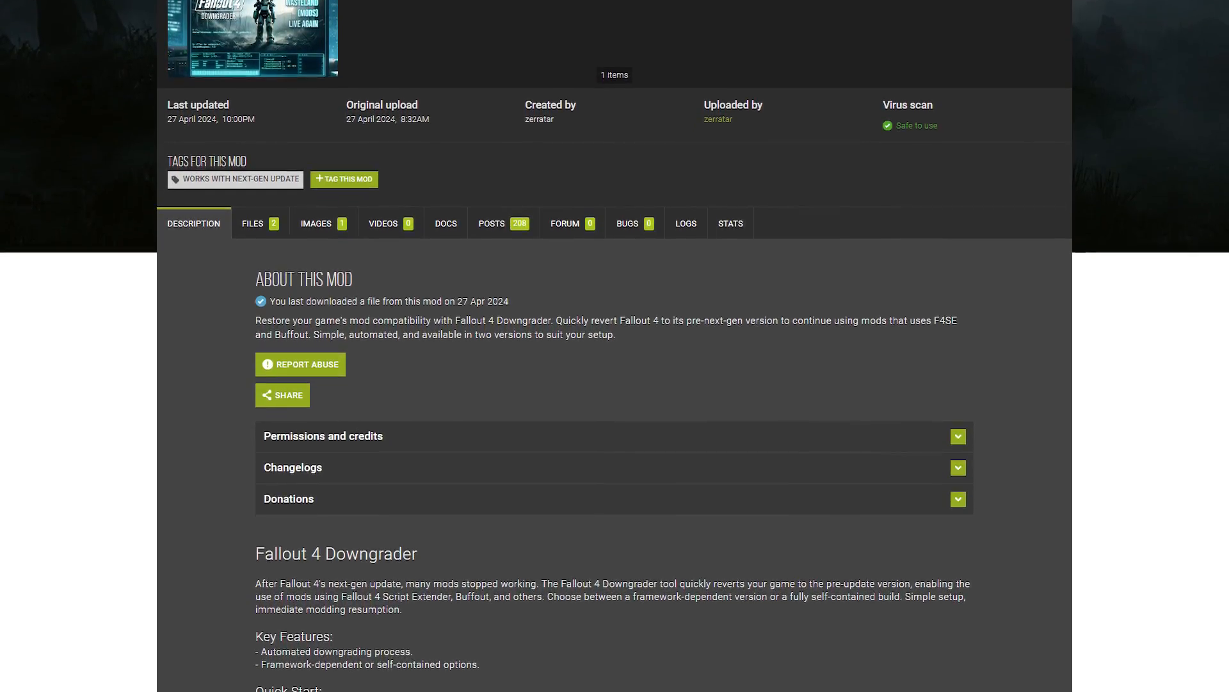
scroll("down", 3)
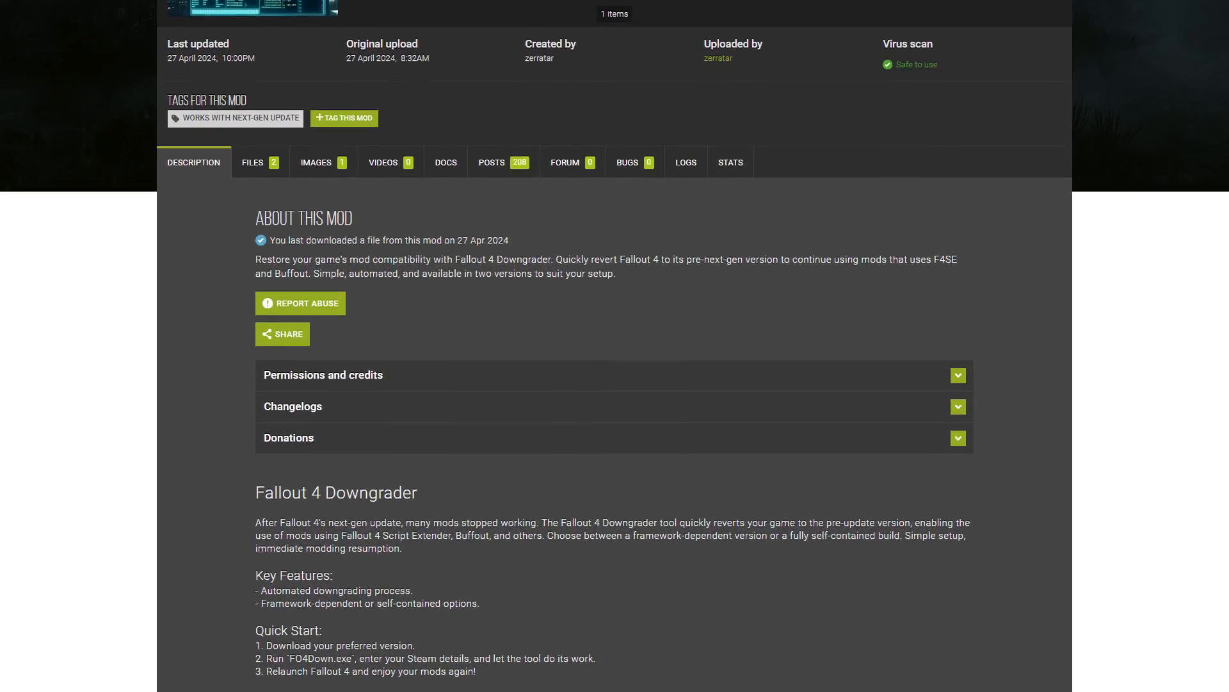
scroll("down", 3)
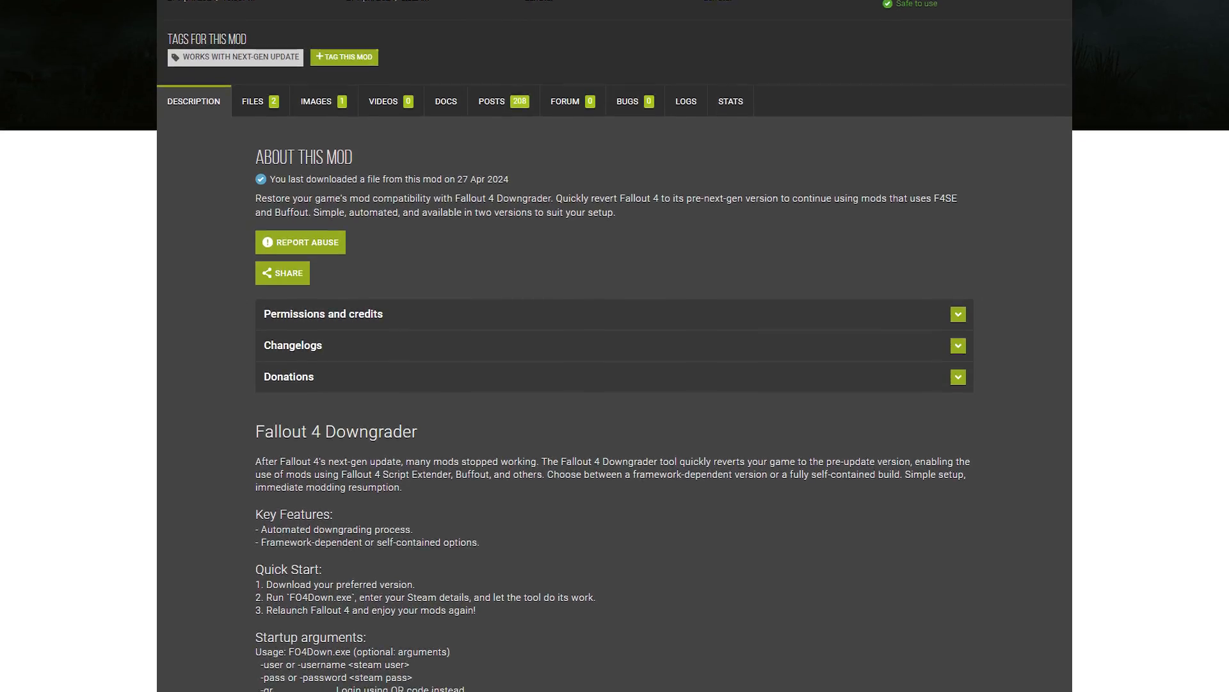
scroll("down", 3)
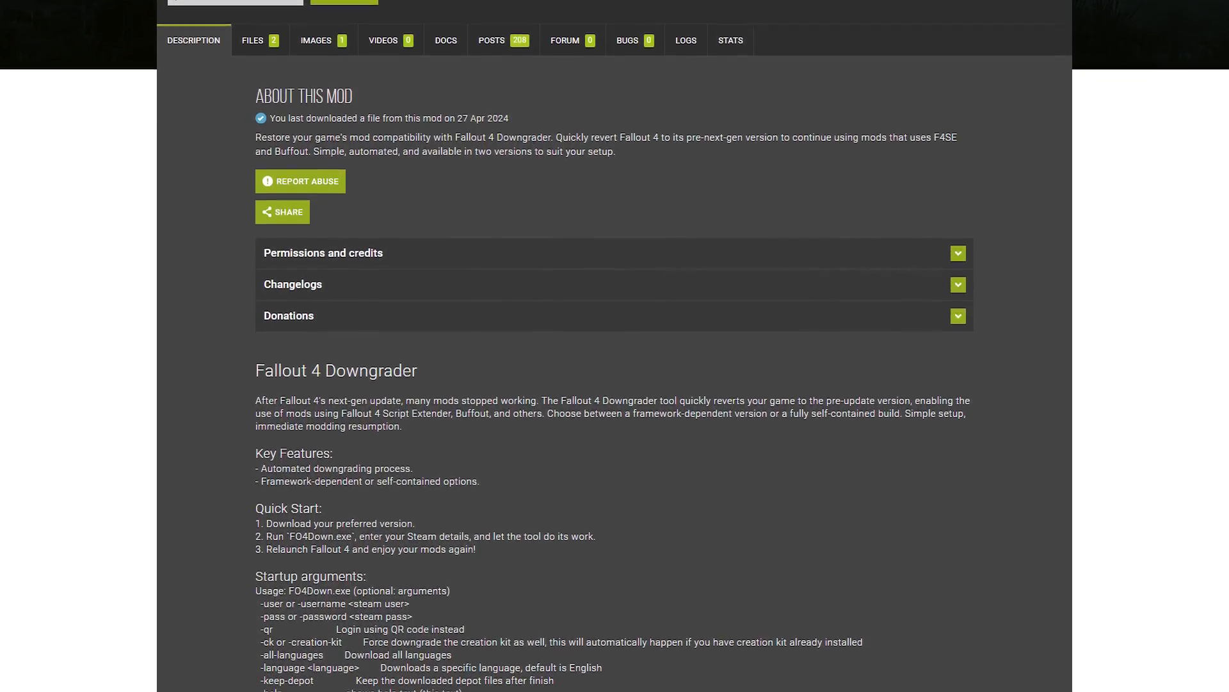
scroll("down", 3)
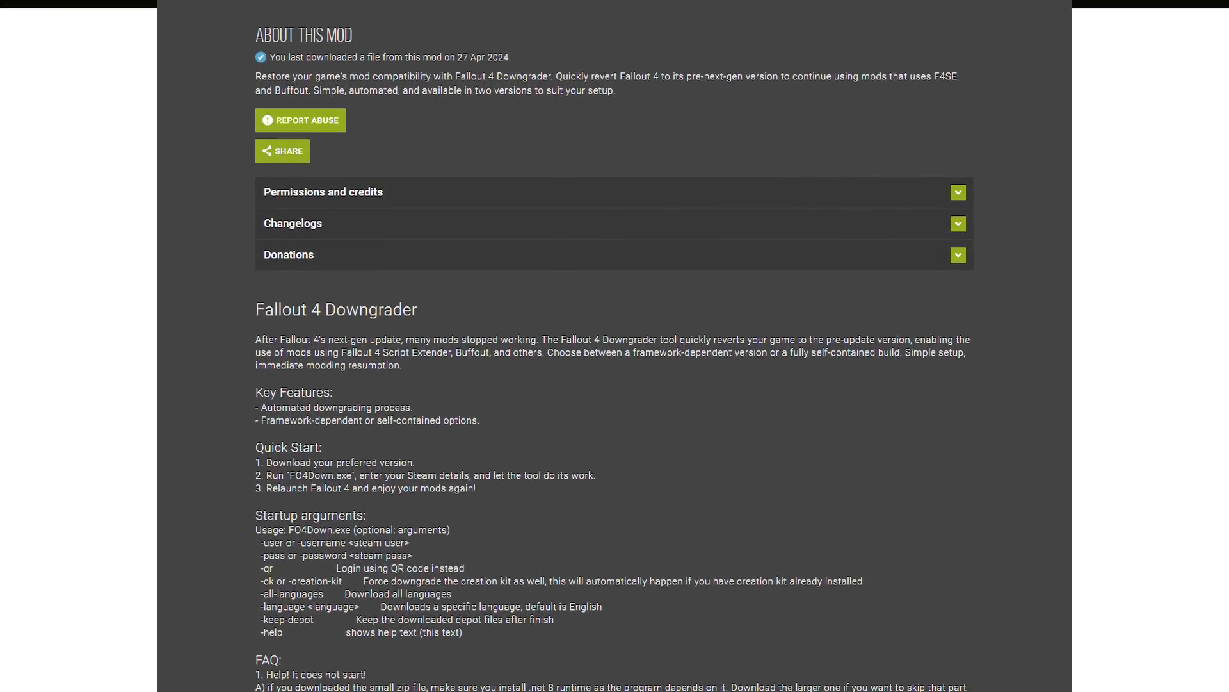
scroll("down", 3)
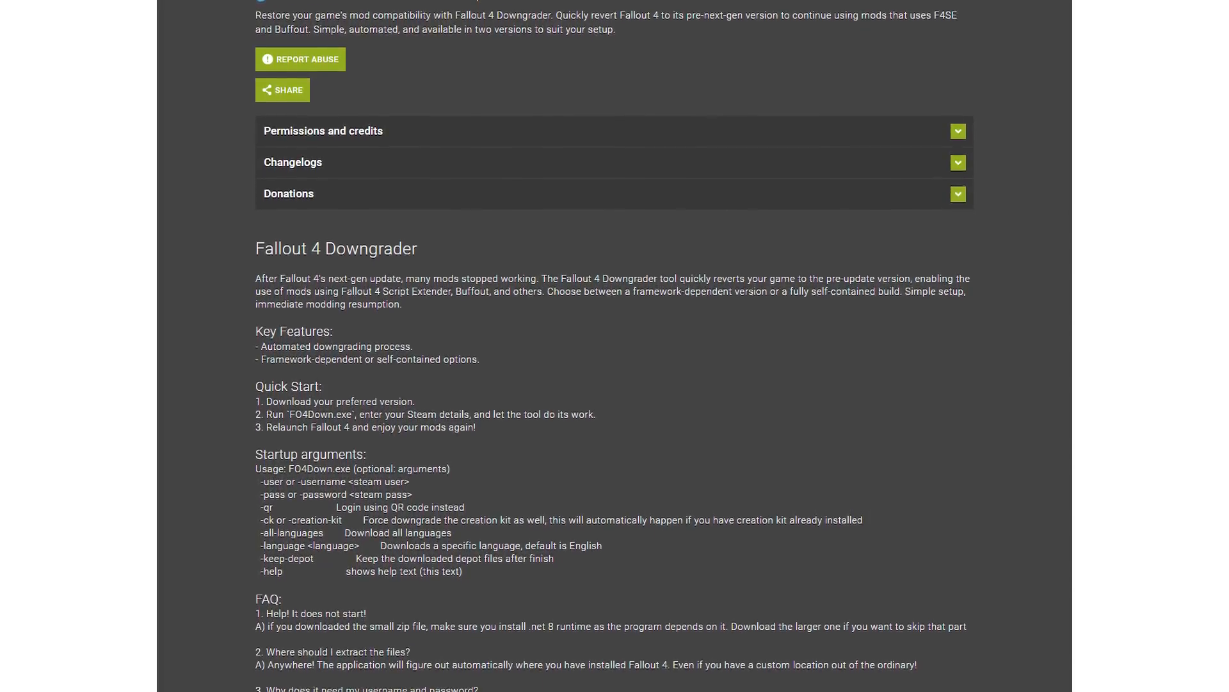
scroll("down", 3)
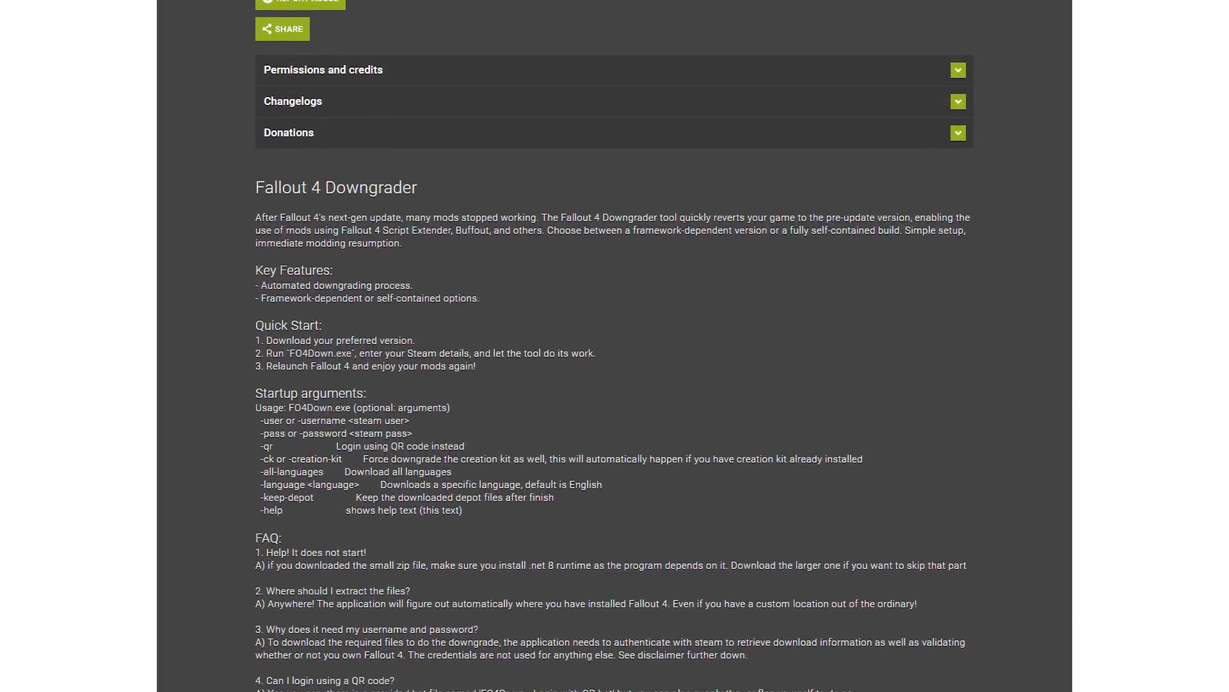
scroll("down", 3)
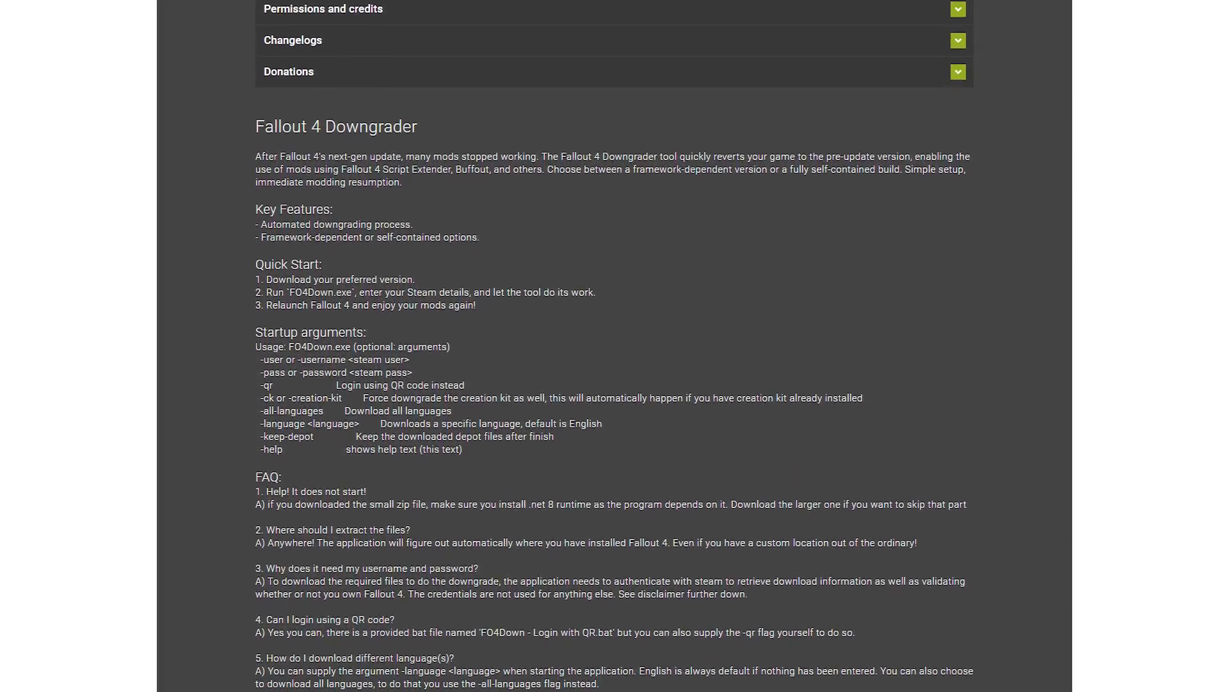
scroll("down", 3)
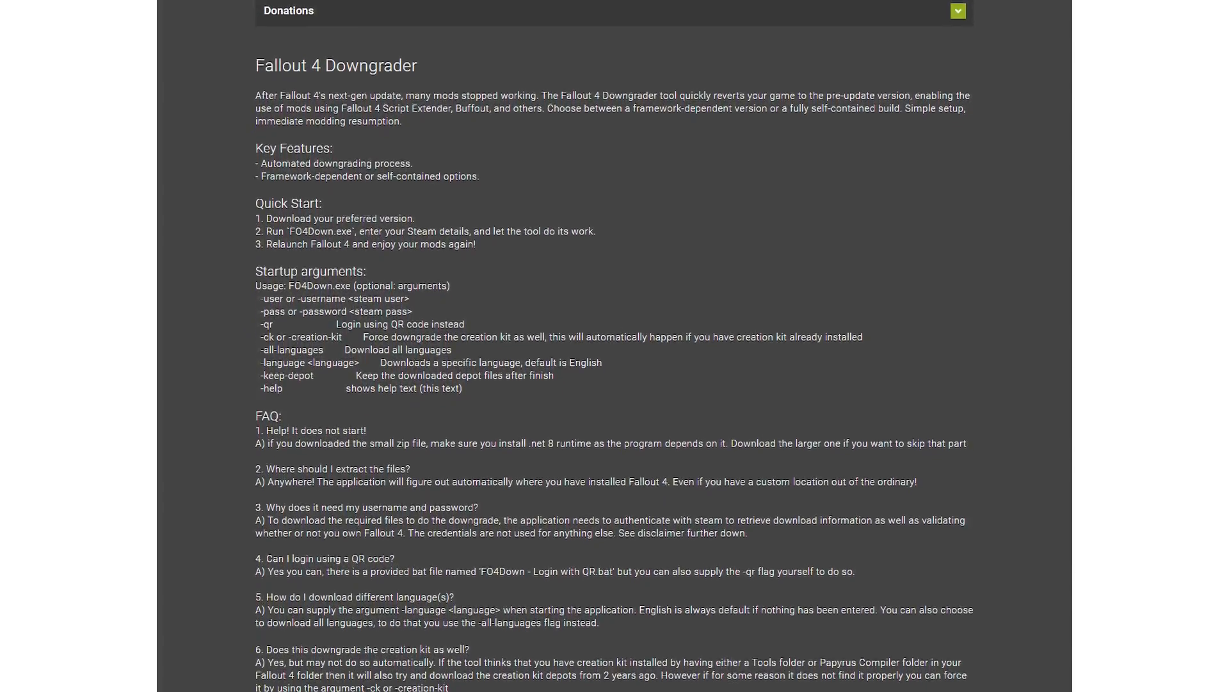
scroll("down", 3)
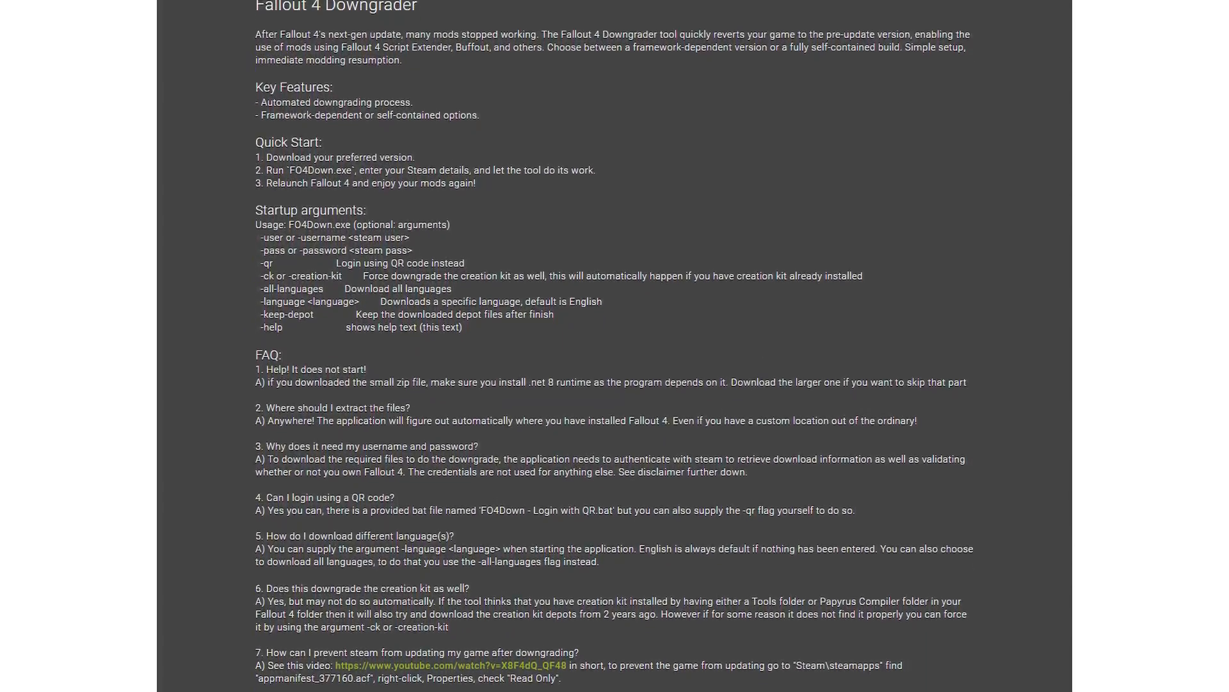
scroll("down", 3)
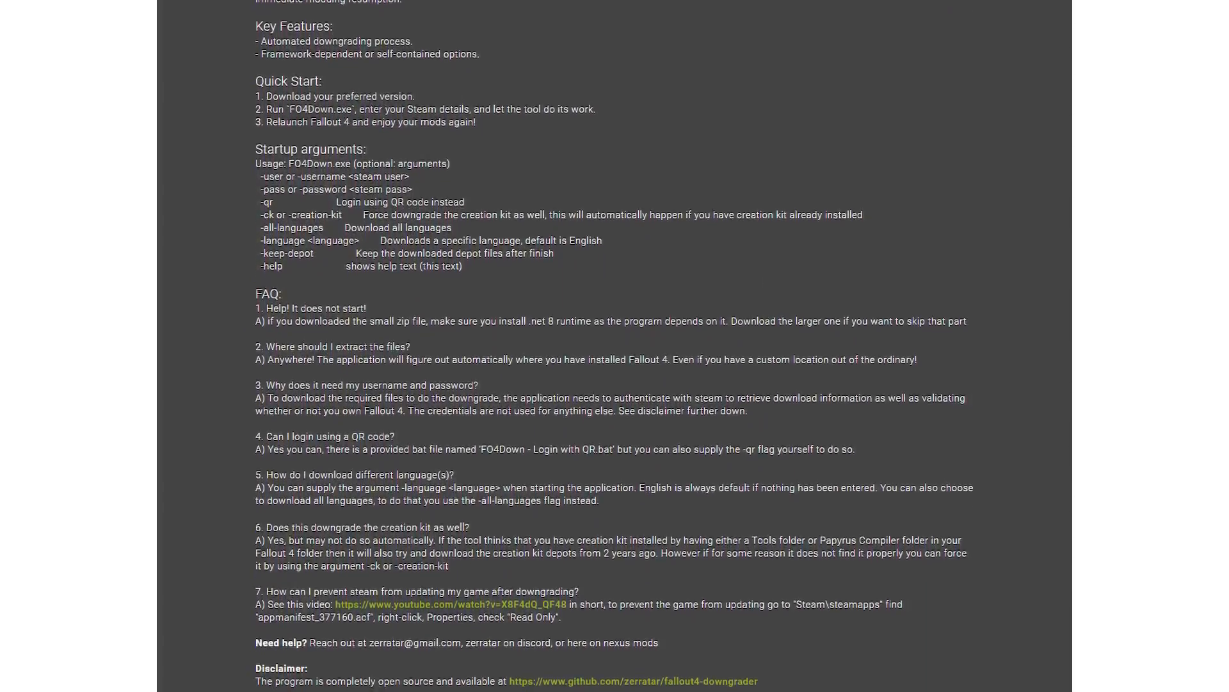
scroll("down", 3)
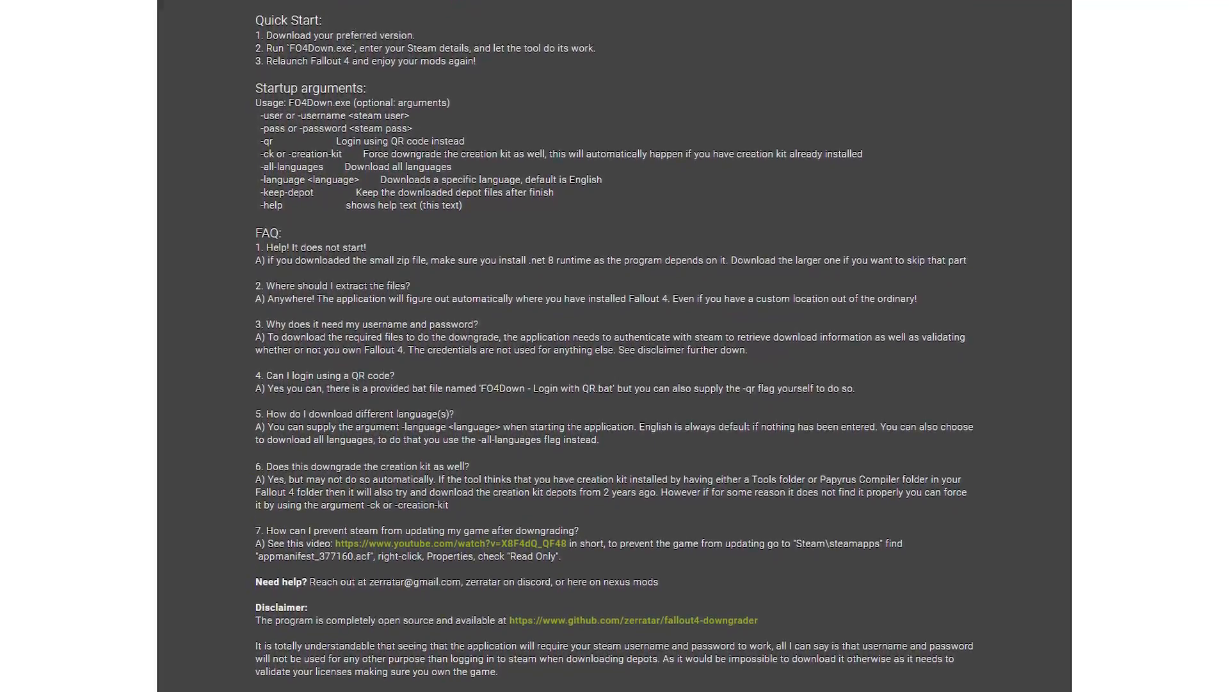
scroll("down", 3)
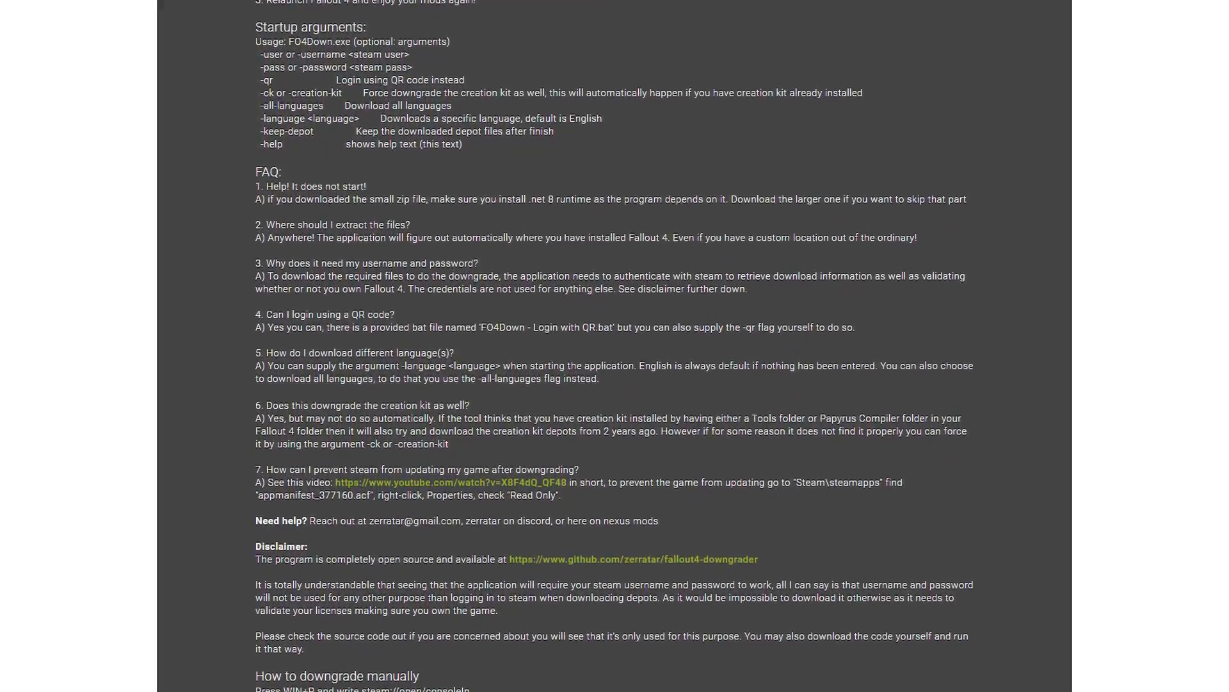
scroll("down", 3)
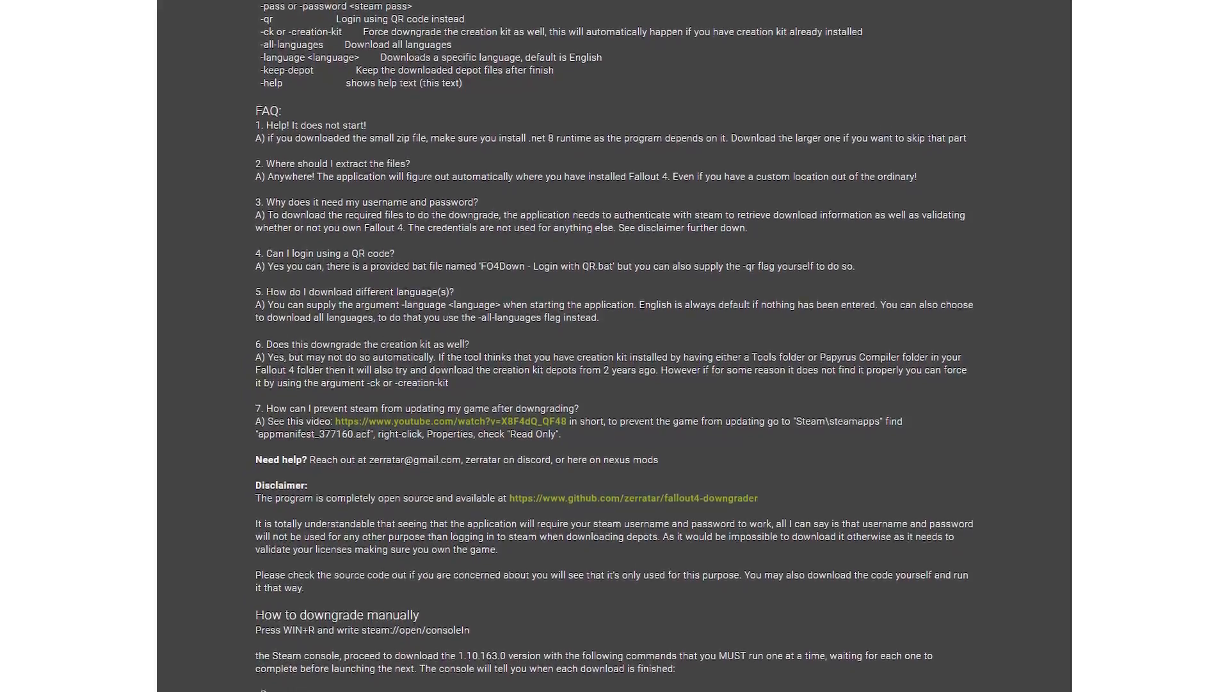
scroll("down", 3)
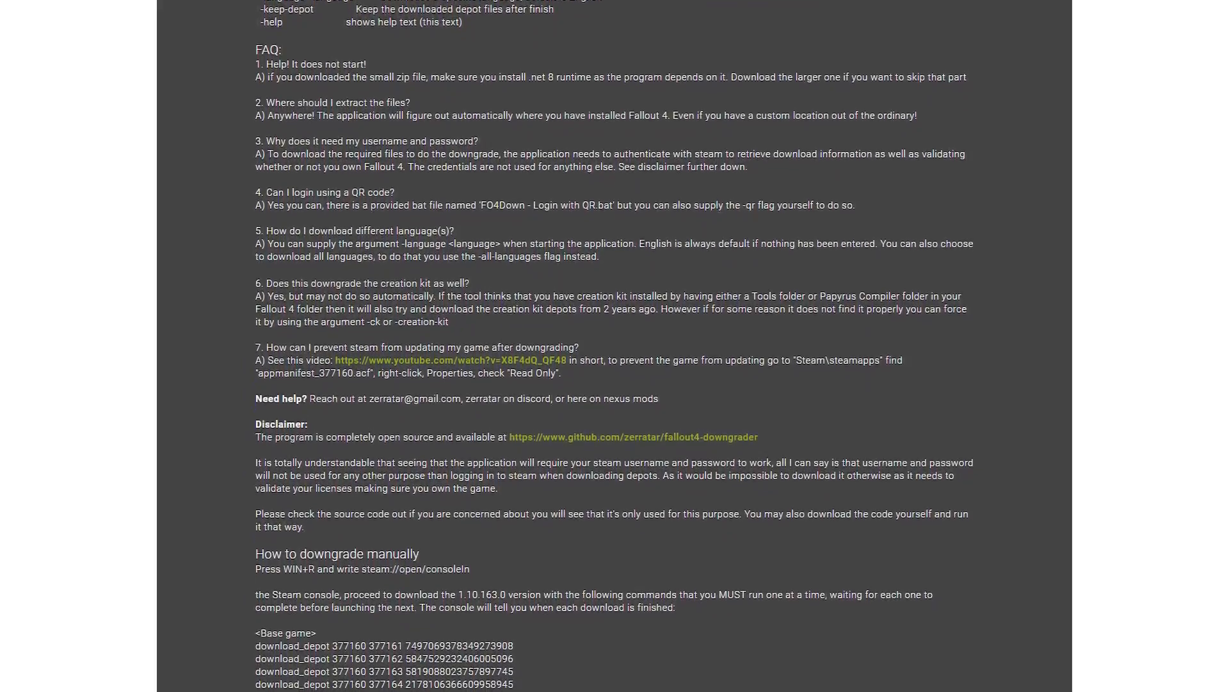
scroll("down", 3)
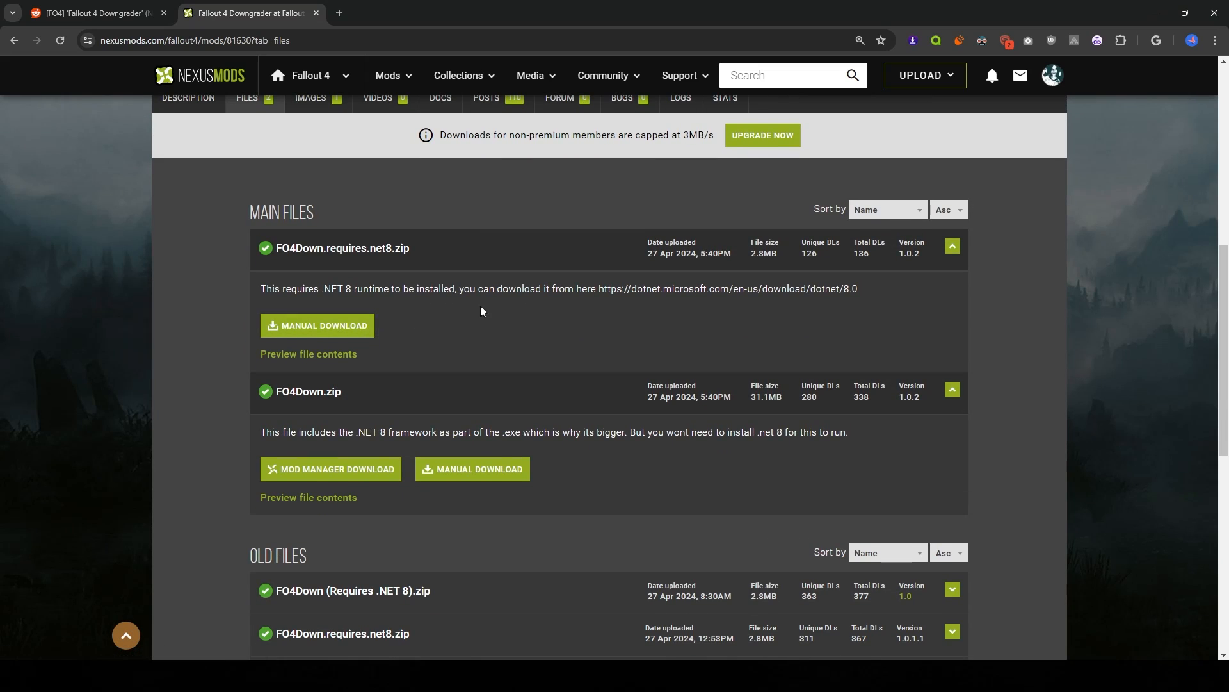
Highlight the dotnet.microsoft.com .NET 8 runtime URL in the net8 zip's file note
scroll("down", 3)
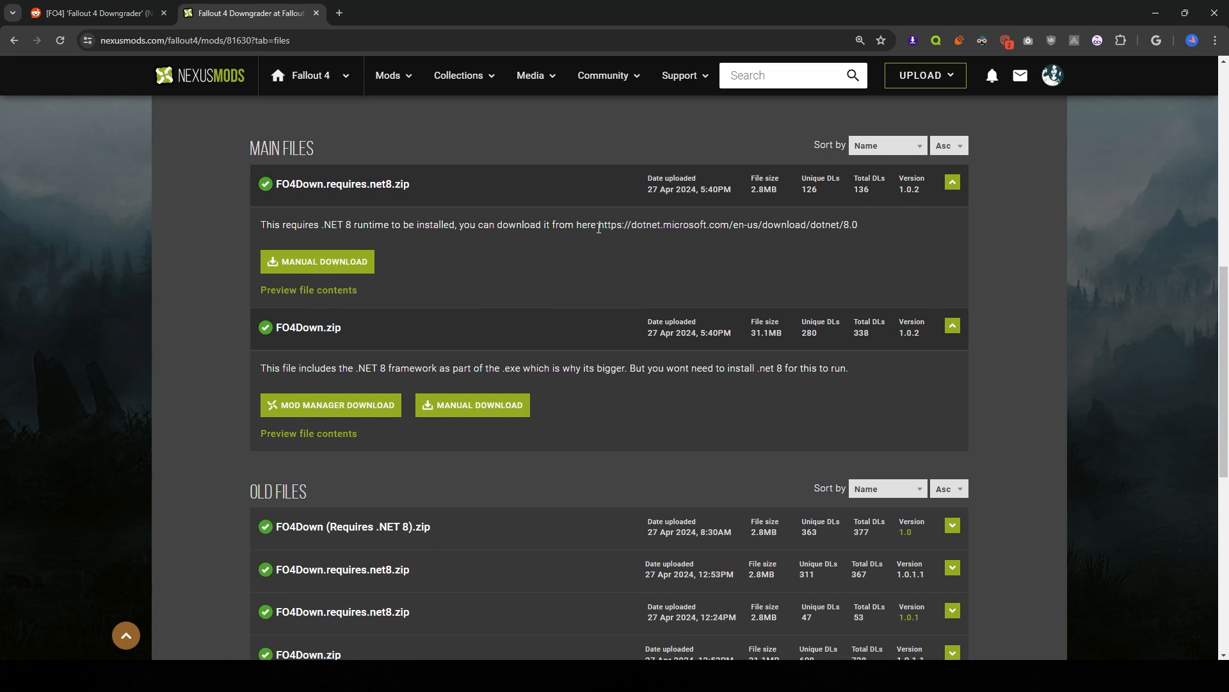
left_click_drag(597, 224, 858, 224)
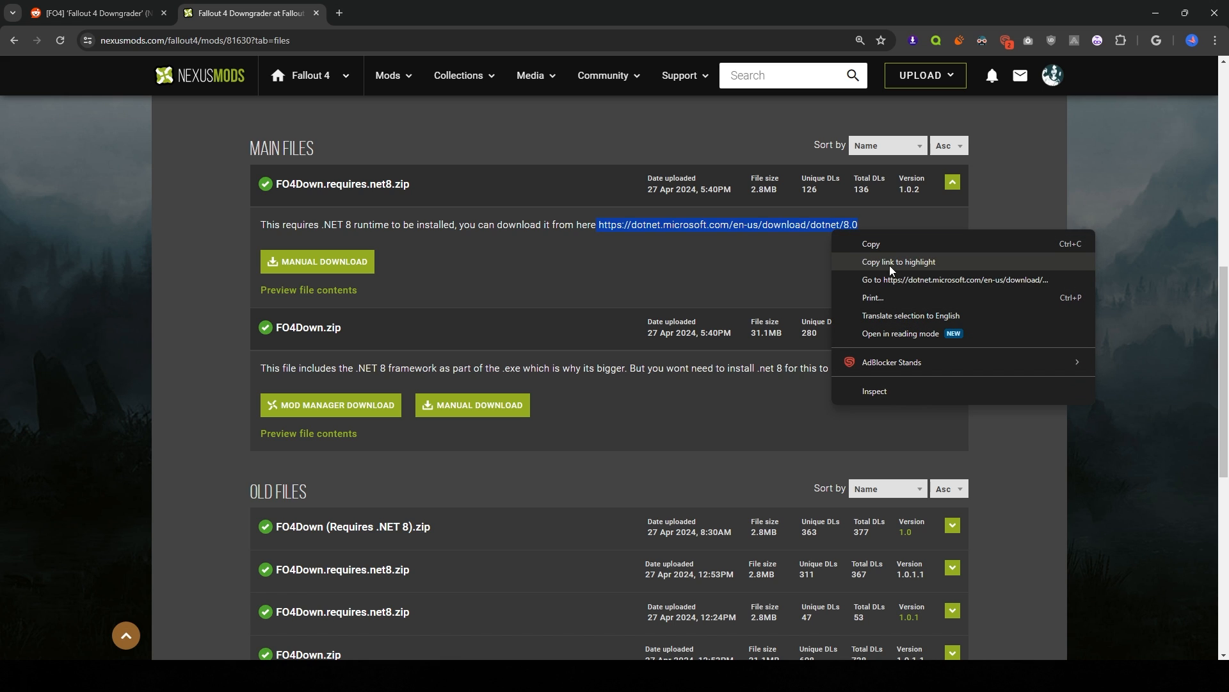
Go to the .NET link and download the .NET Runtime 8.0.4 Windows x64 installer
left_click(956, 279)
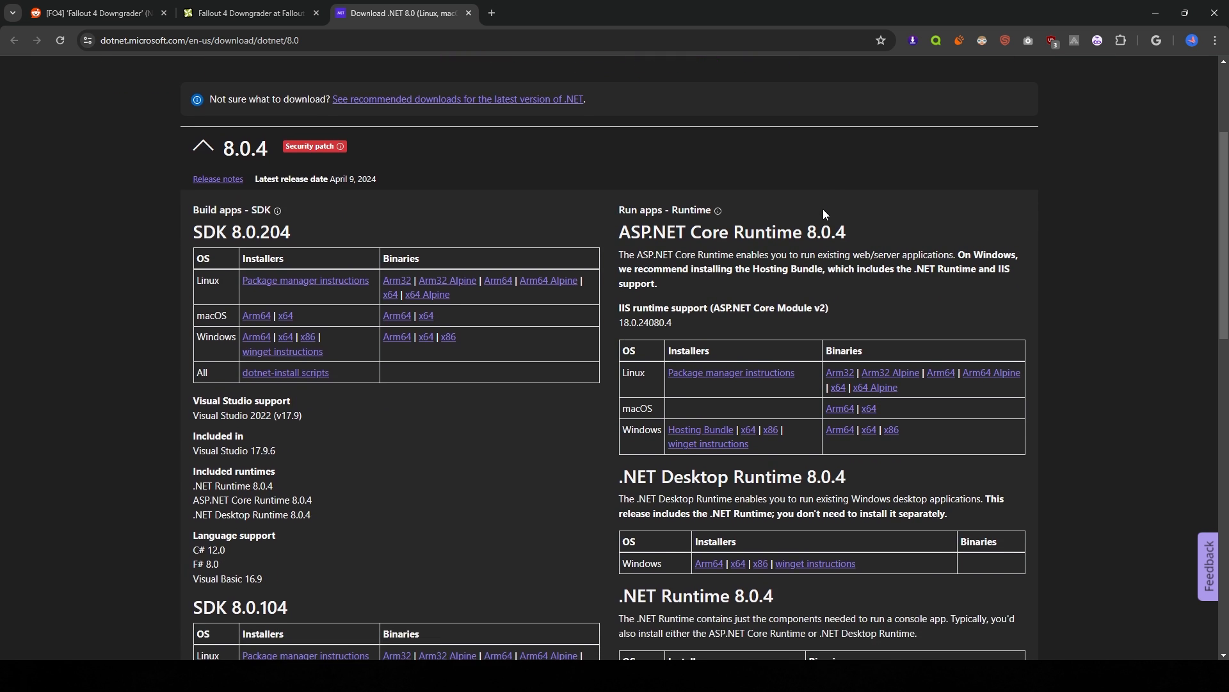
scroll("down", 3)
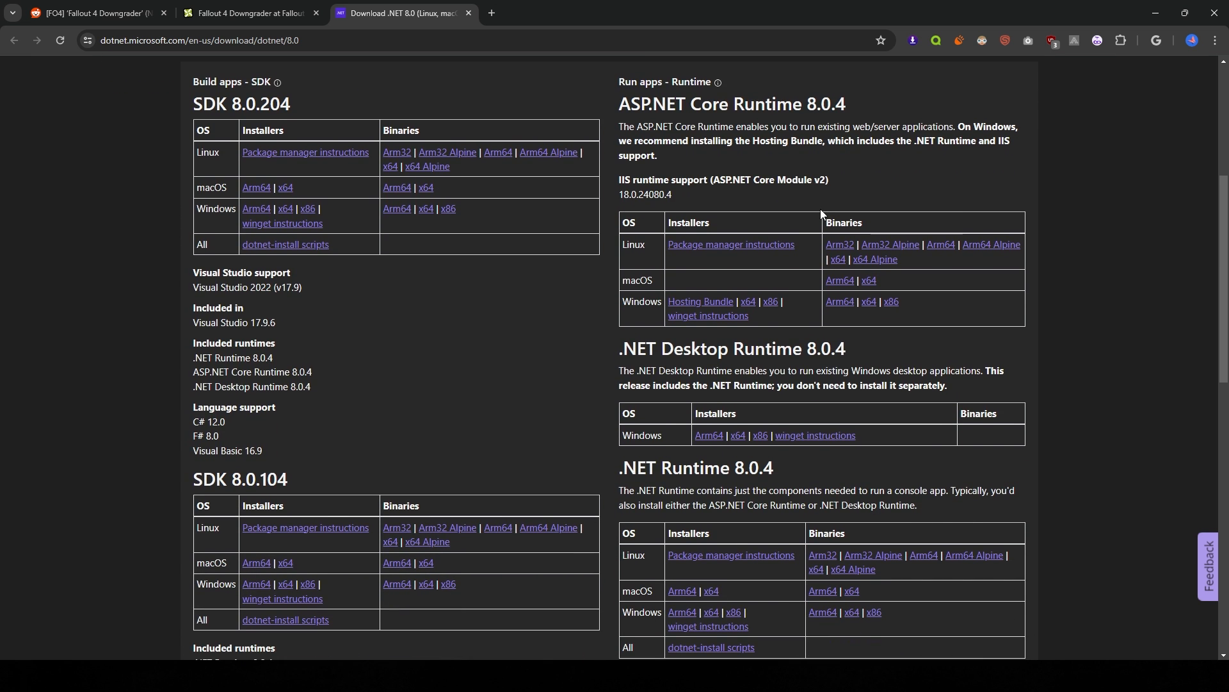
scroll("down", 3)
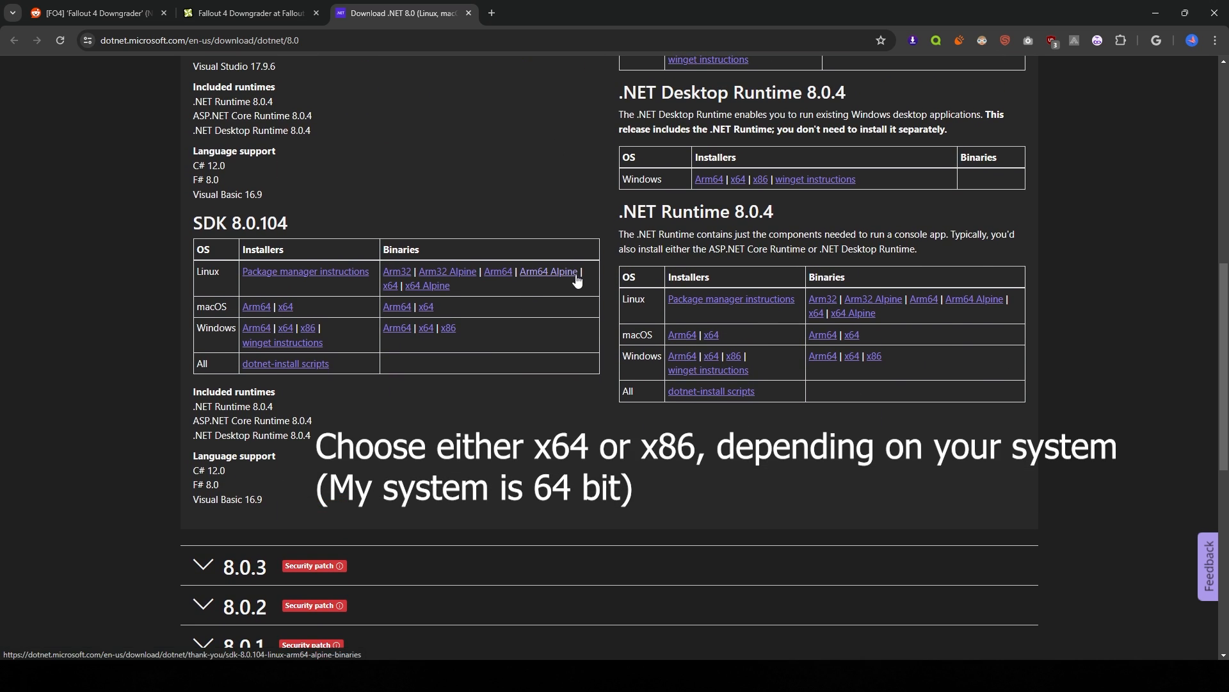
left_click(711, 355)
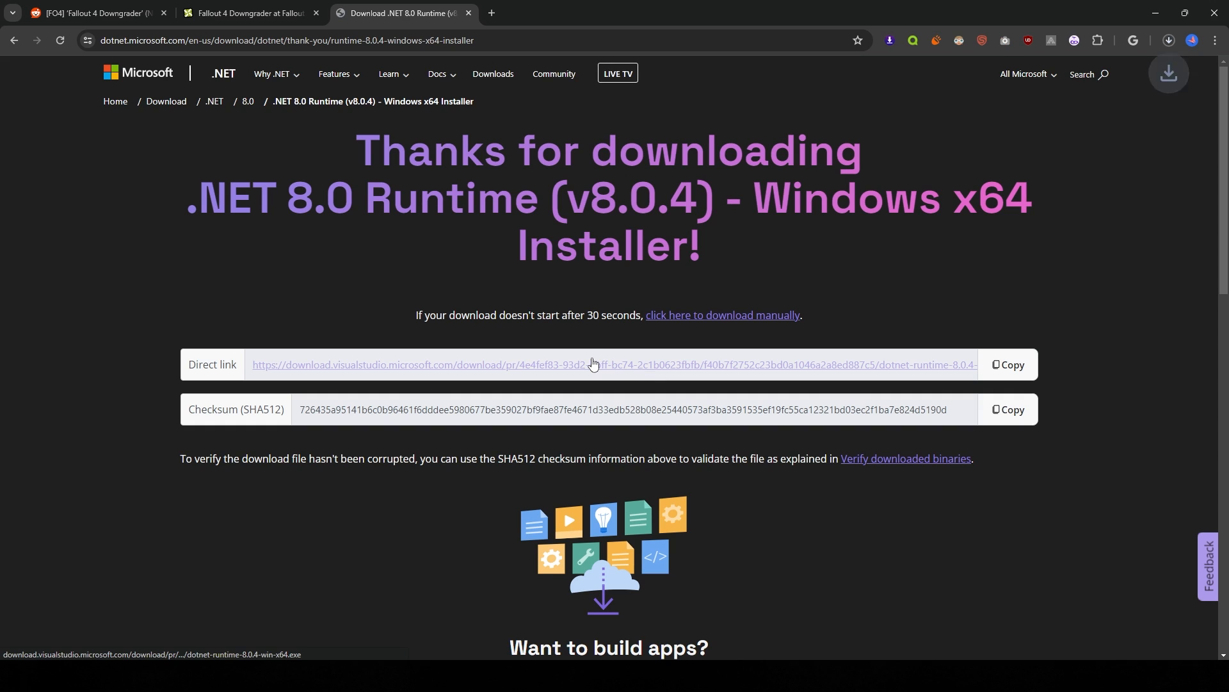
mouse_move(1169, 41)
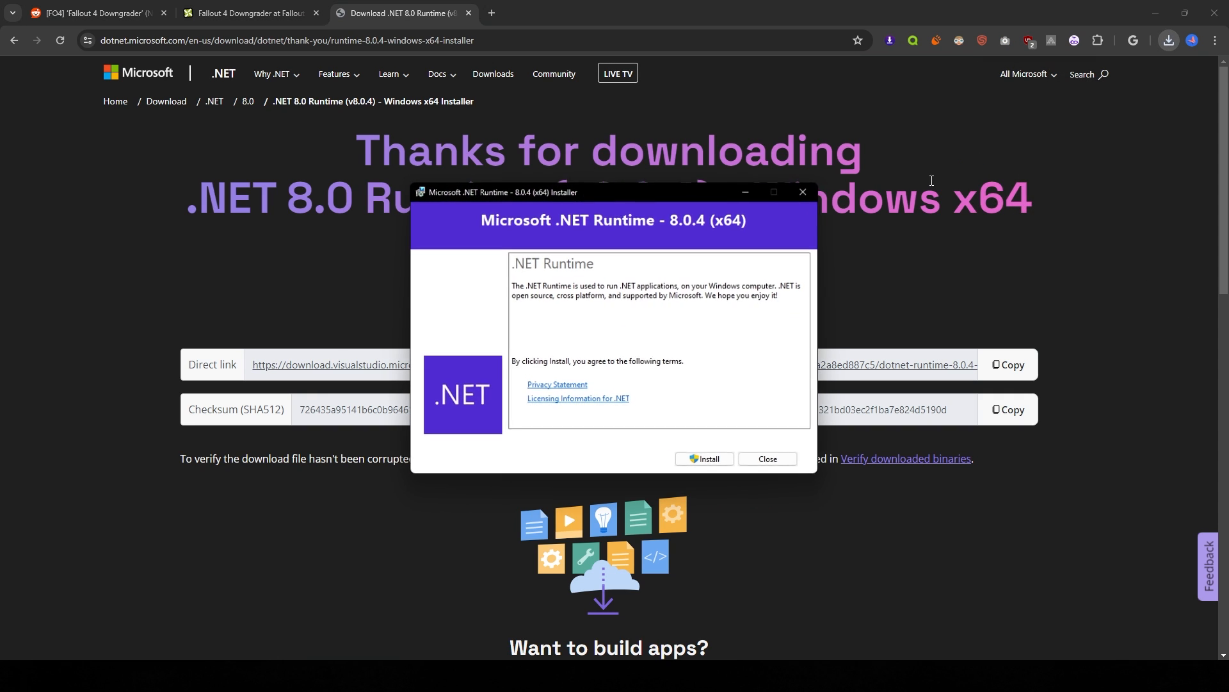
Start the .NET Runtime installer and manually download FO4Down.requires.net8.zip
left_click(704, 459)
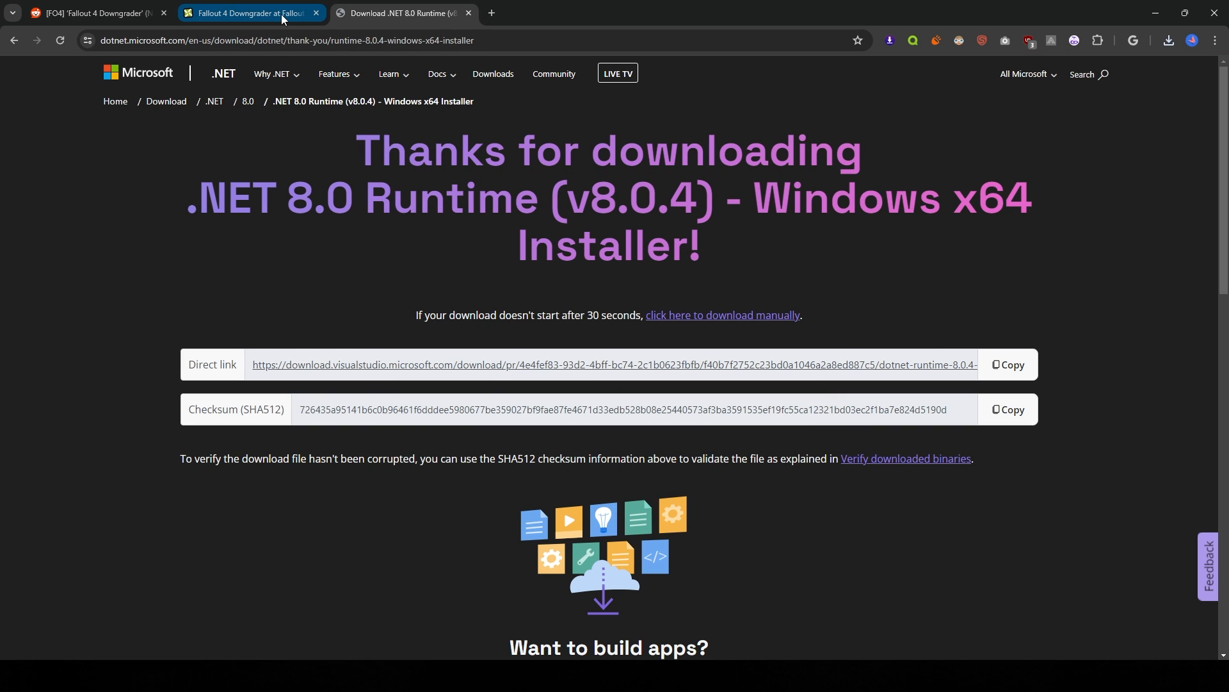
left_click(254, 30)
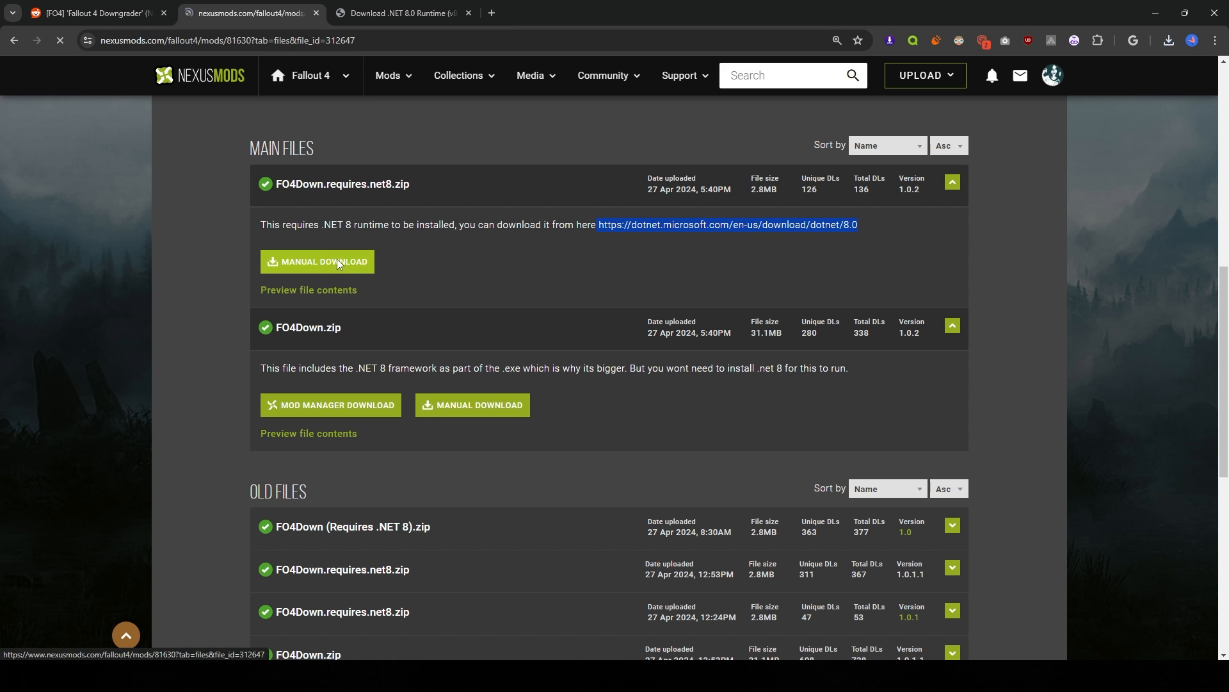
left_click(318, 262)
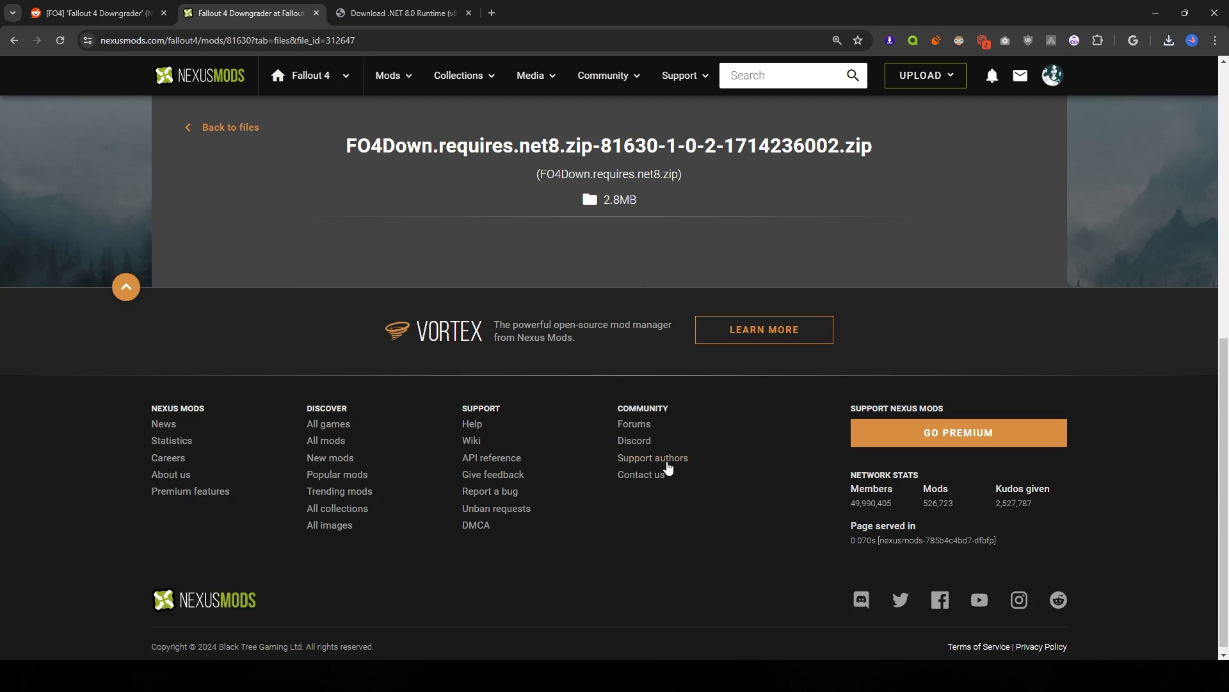
Open the downloaded FO4Down archive in WinRAR and select its files
left_click(1170, 40)
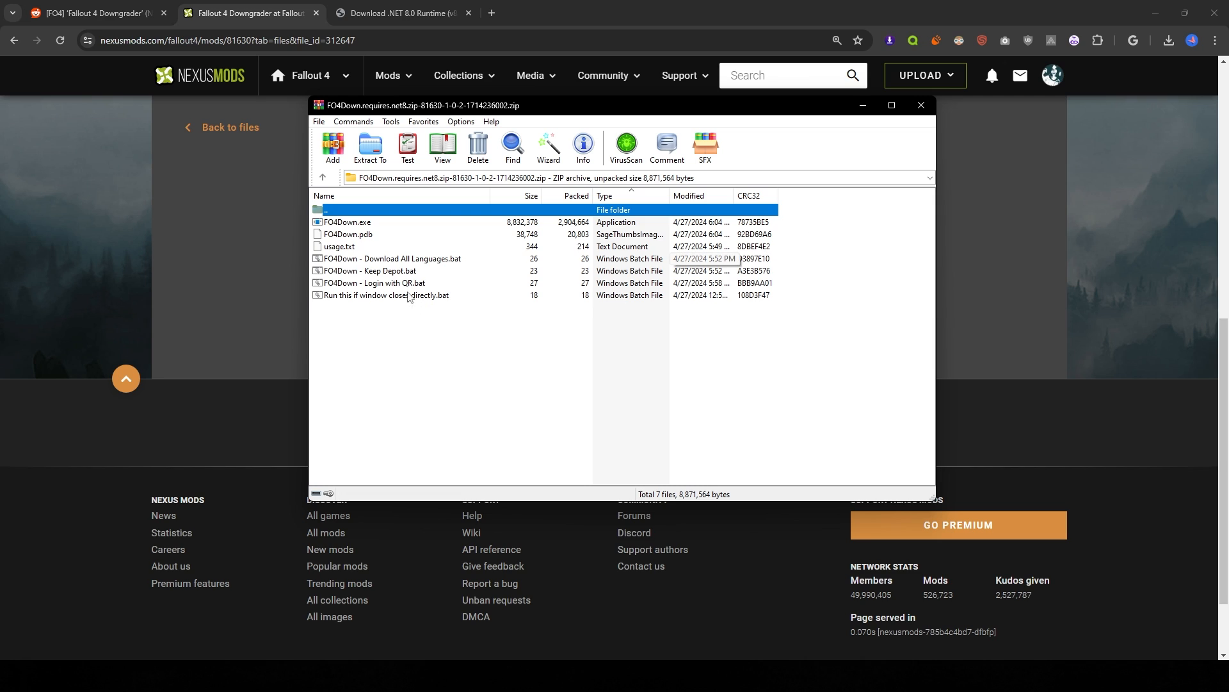
left_click(386, 294)
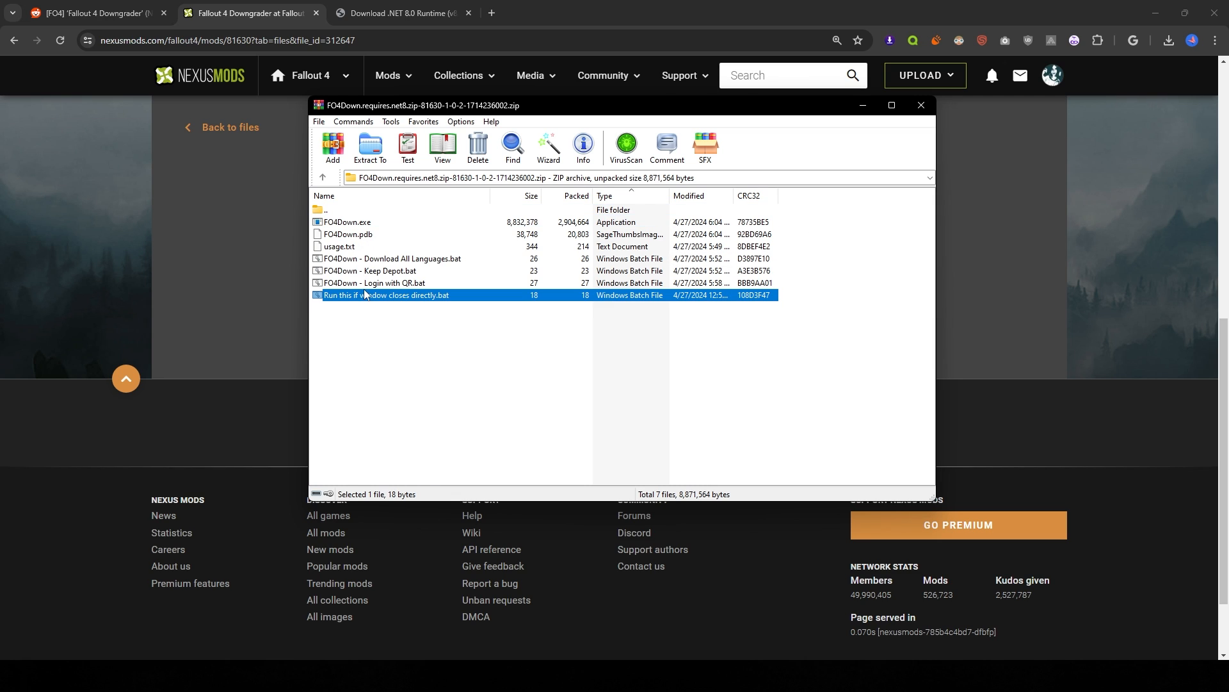
left_click(347, 222)
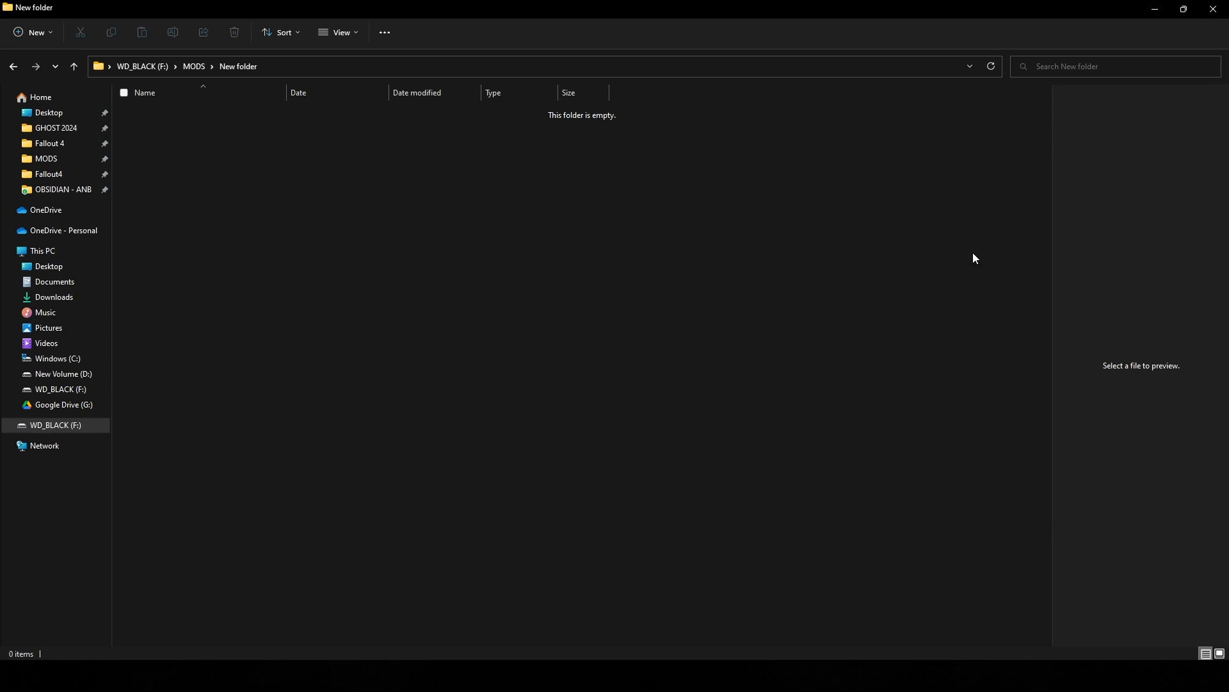
mouse_move(906, 655)
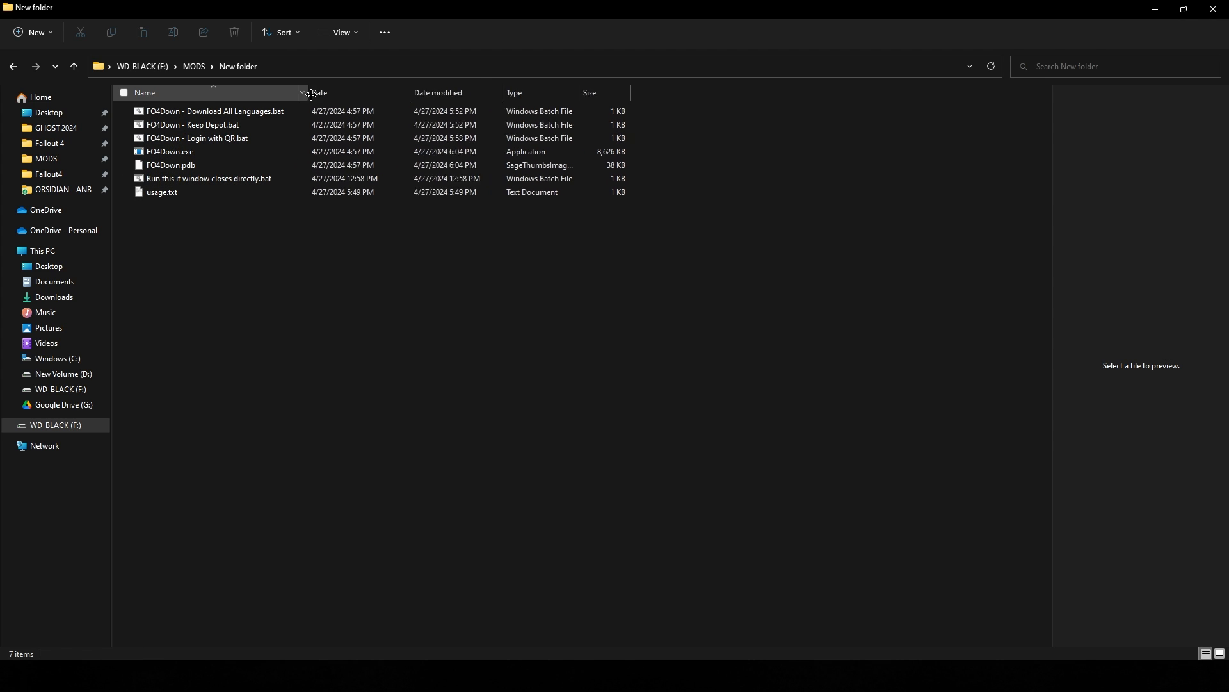
Preview Keep Depot.bat, then launch FO4Down.exe and bring up its context menu
left_click(192, 124)
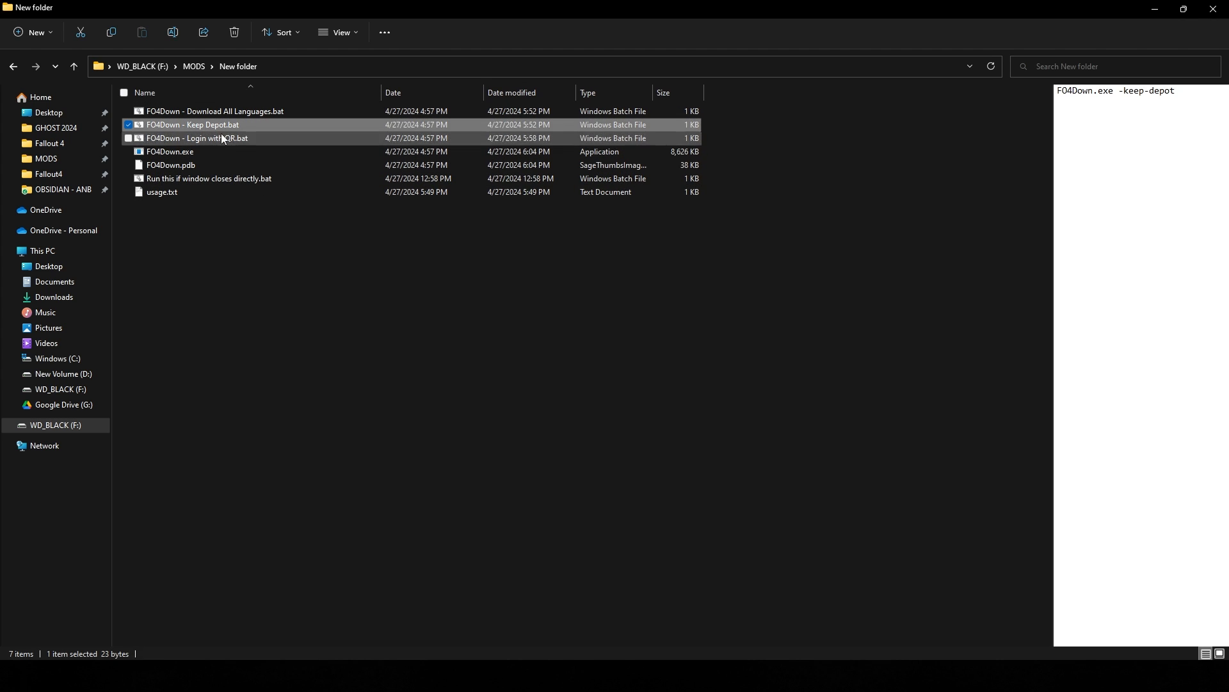
left_click(170, 152)
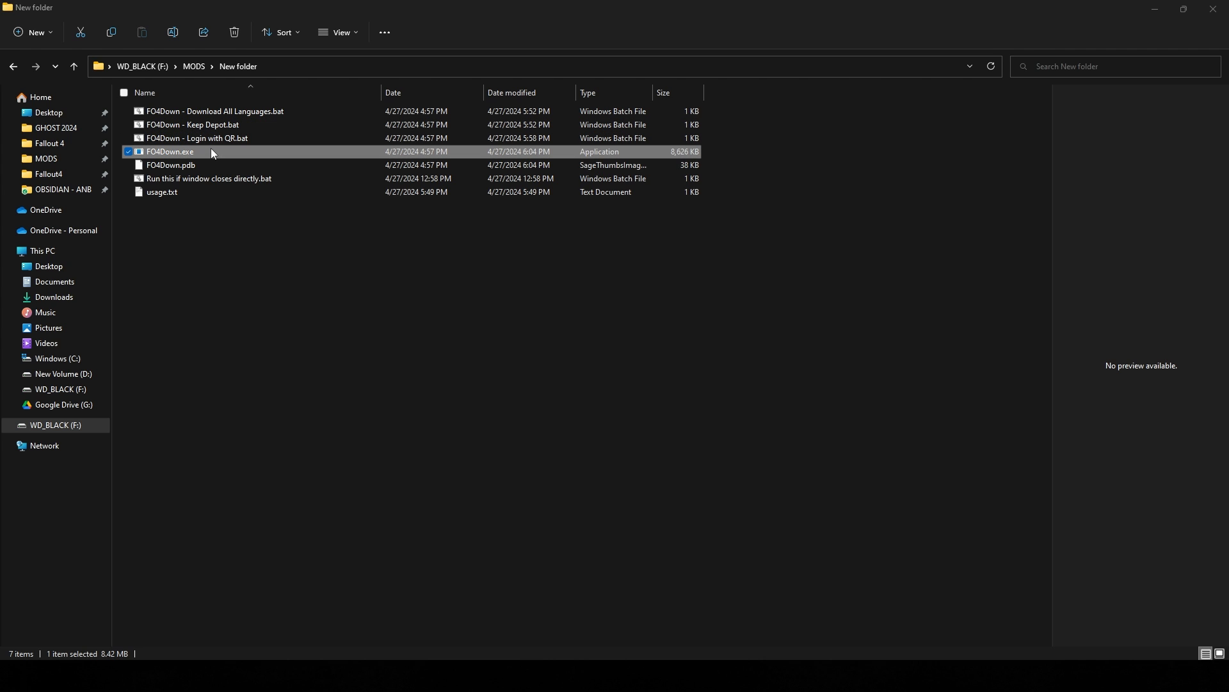
double_click(168, 152)
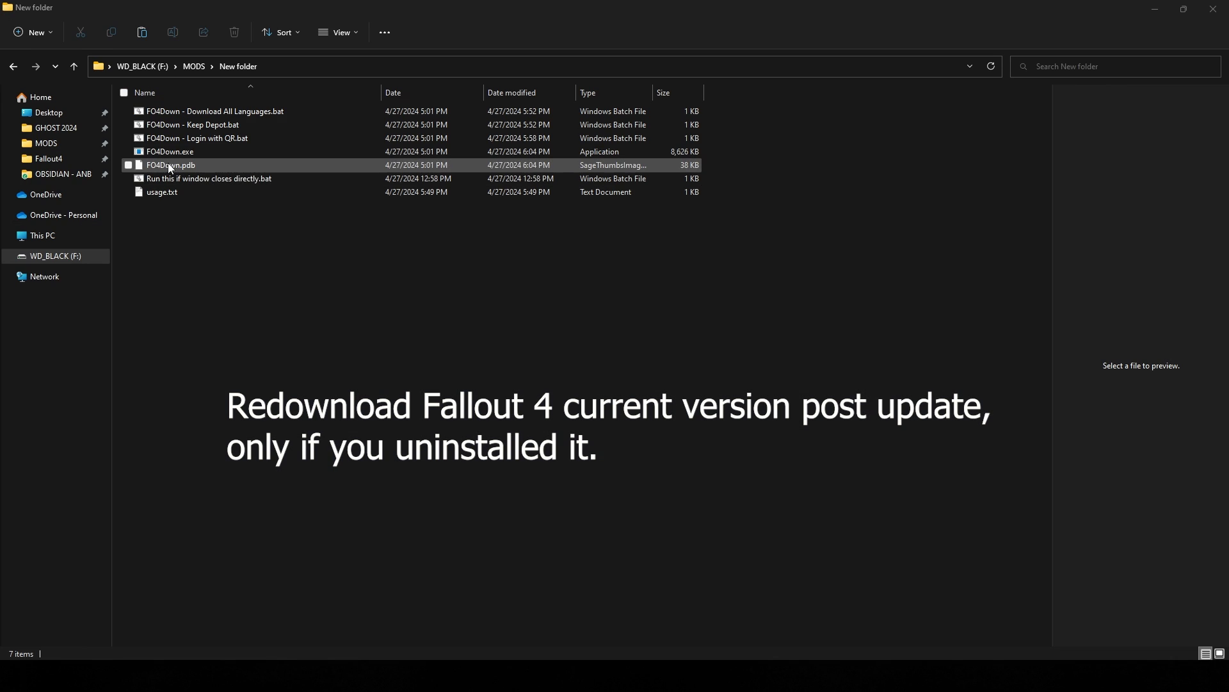
right_click(171, 152)
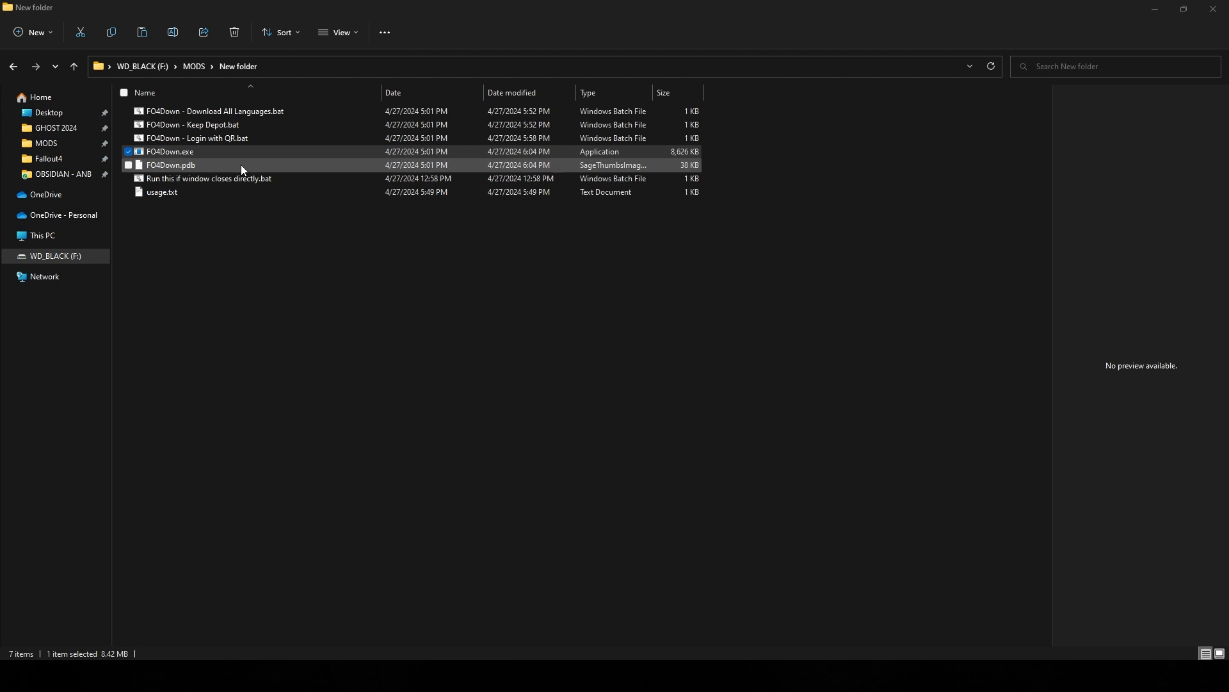
Launch FO4Down.exe so the downgrader finds Fallout 4 and starts the Steam login
double_click(169, 152)
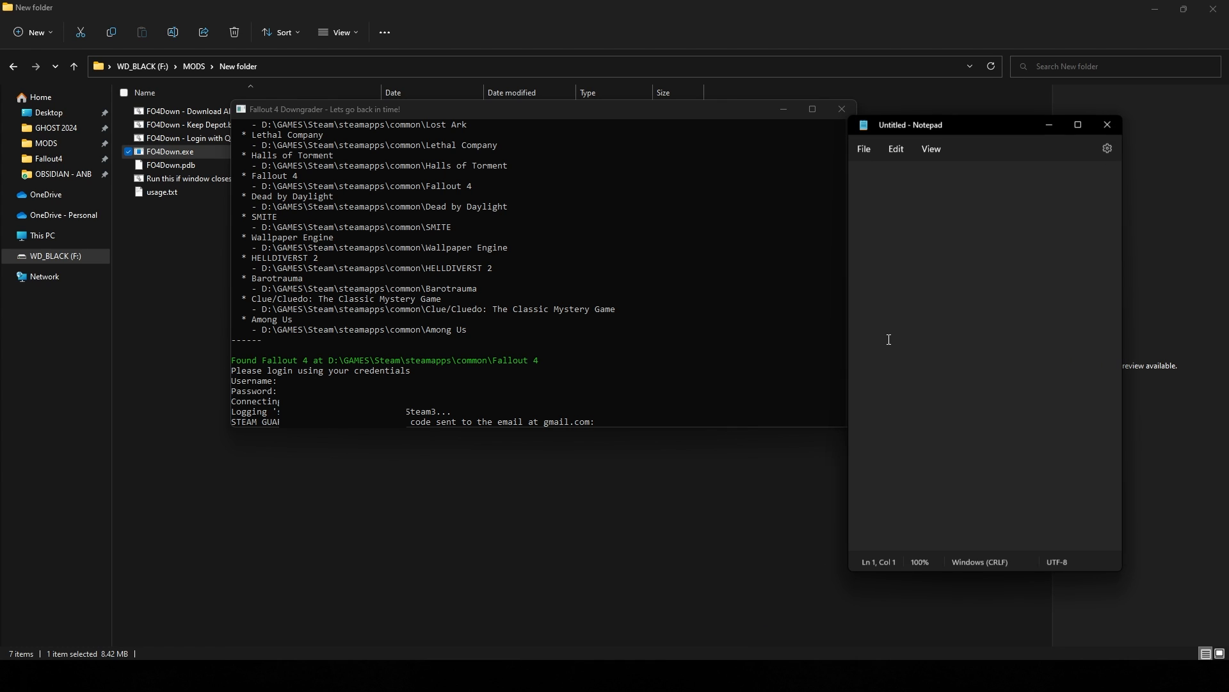
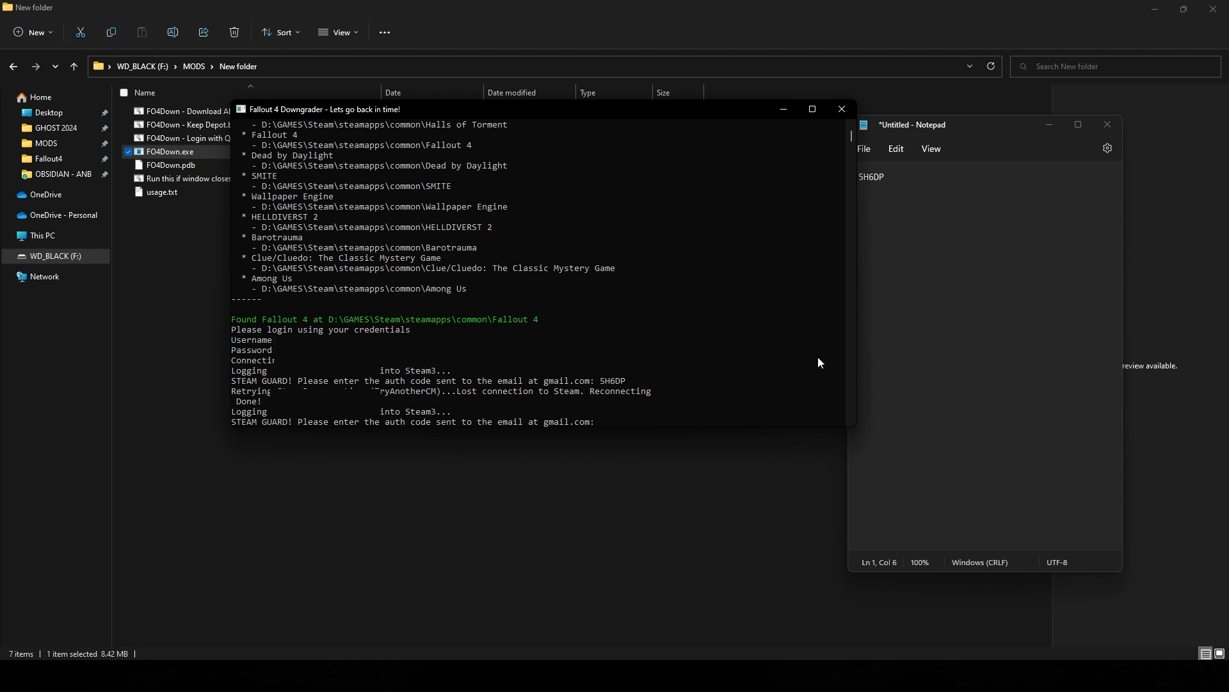
mouse_move(828, 354)
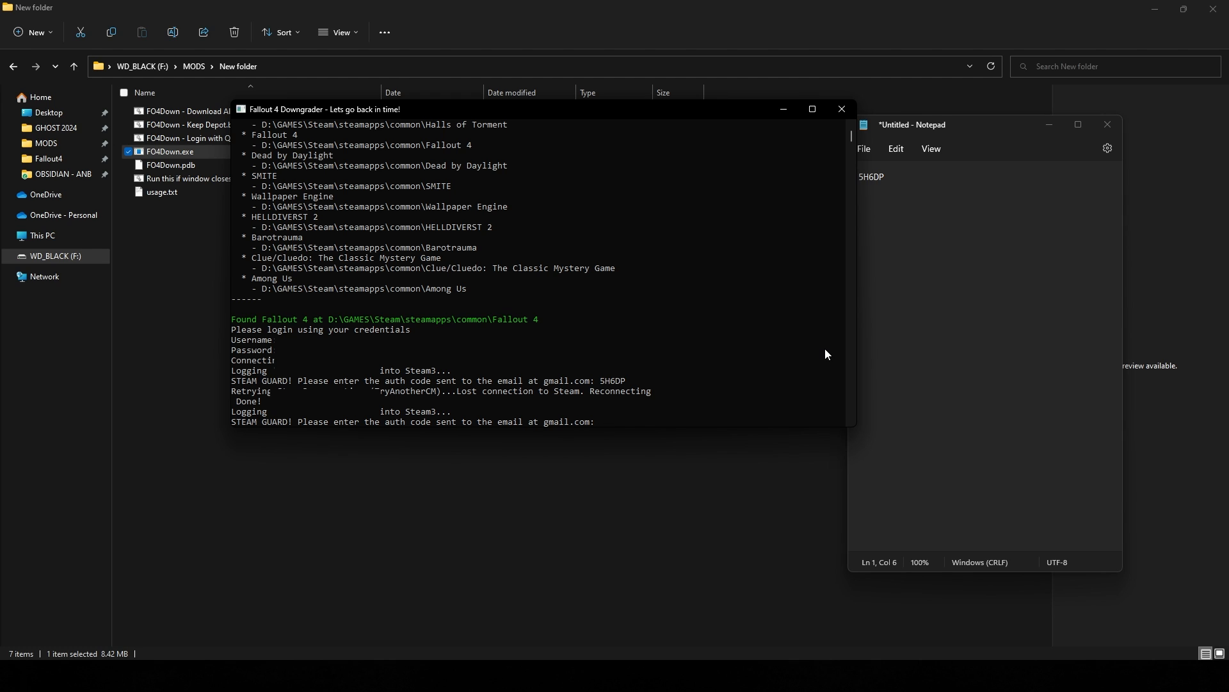
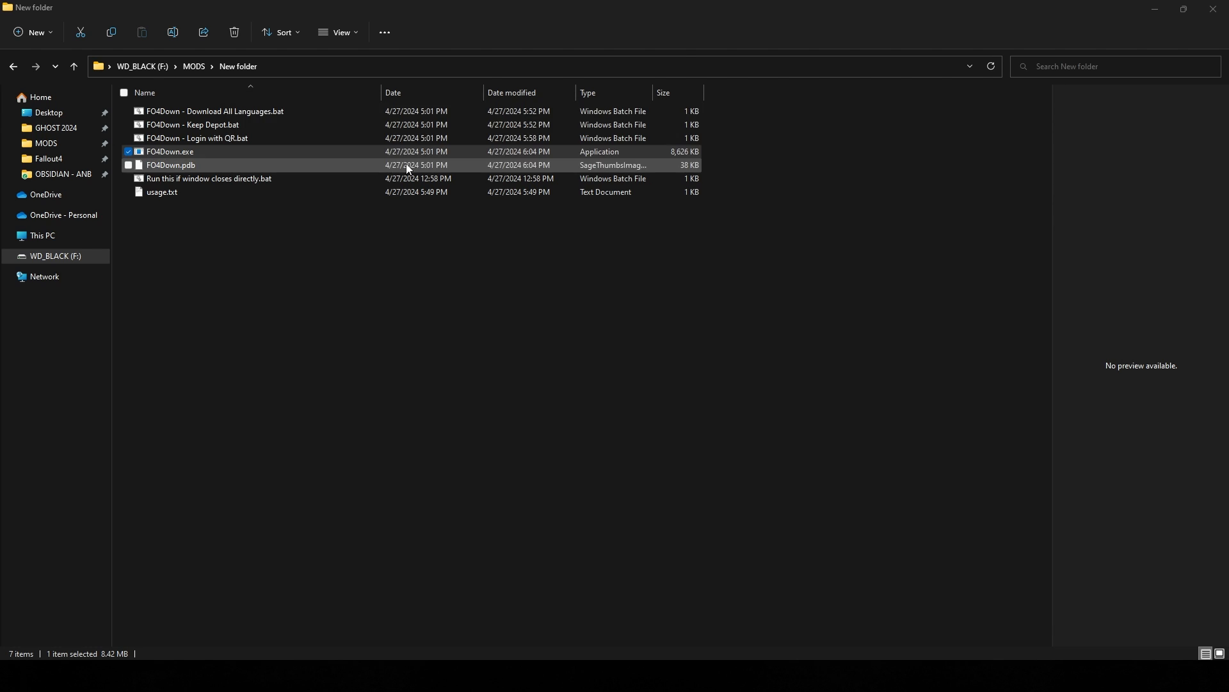
Relaunch FO4Down.exe from Explorer and shift the console window slightly
left_click(169, 152)
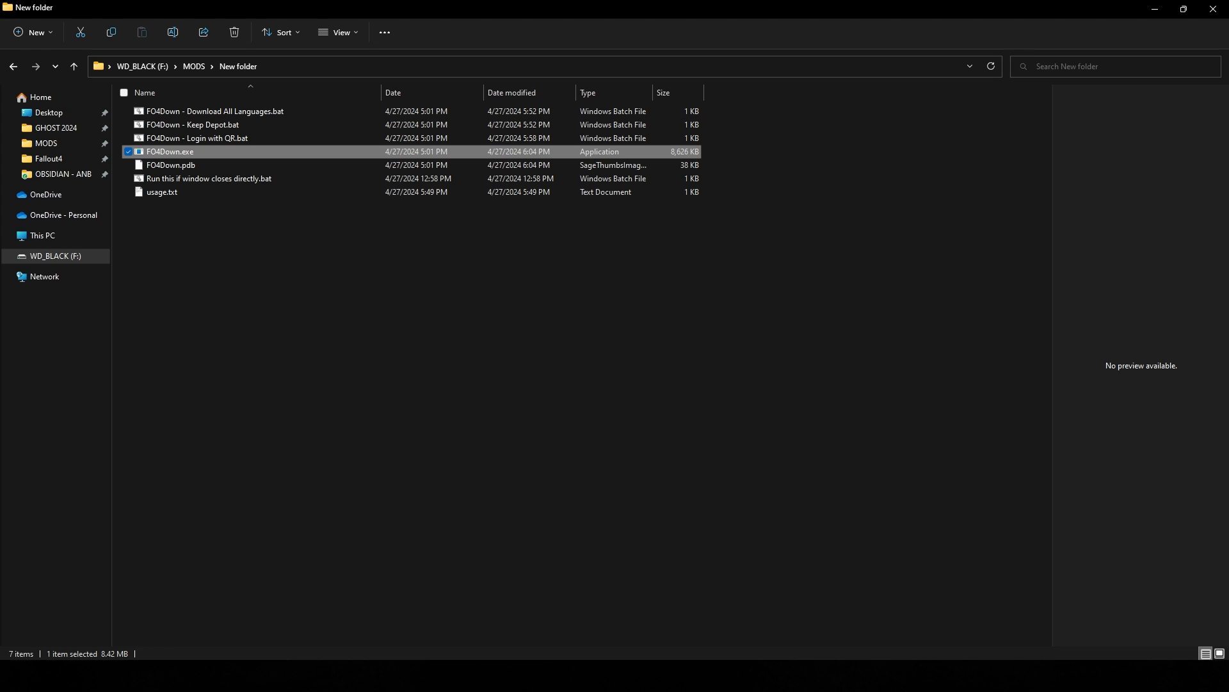
double_click(169, 151)
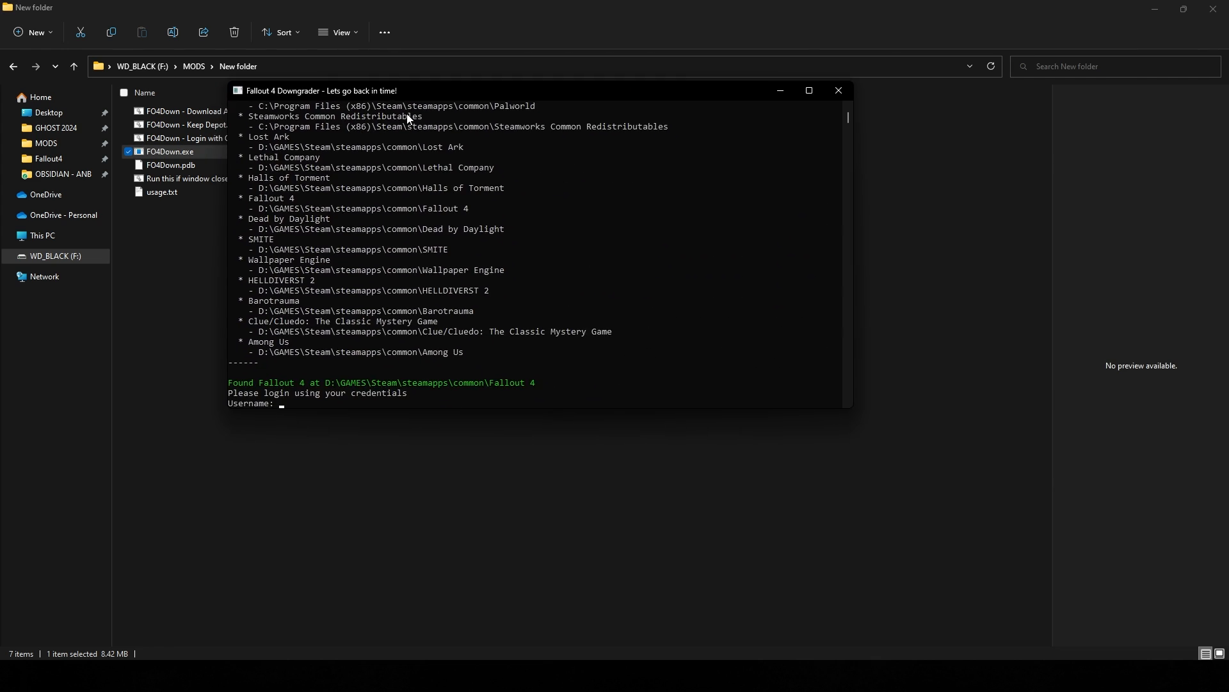
left_click_drag(405, 90, 380, 90)
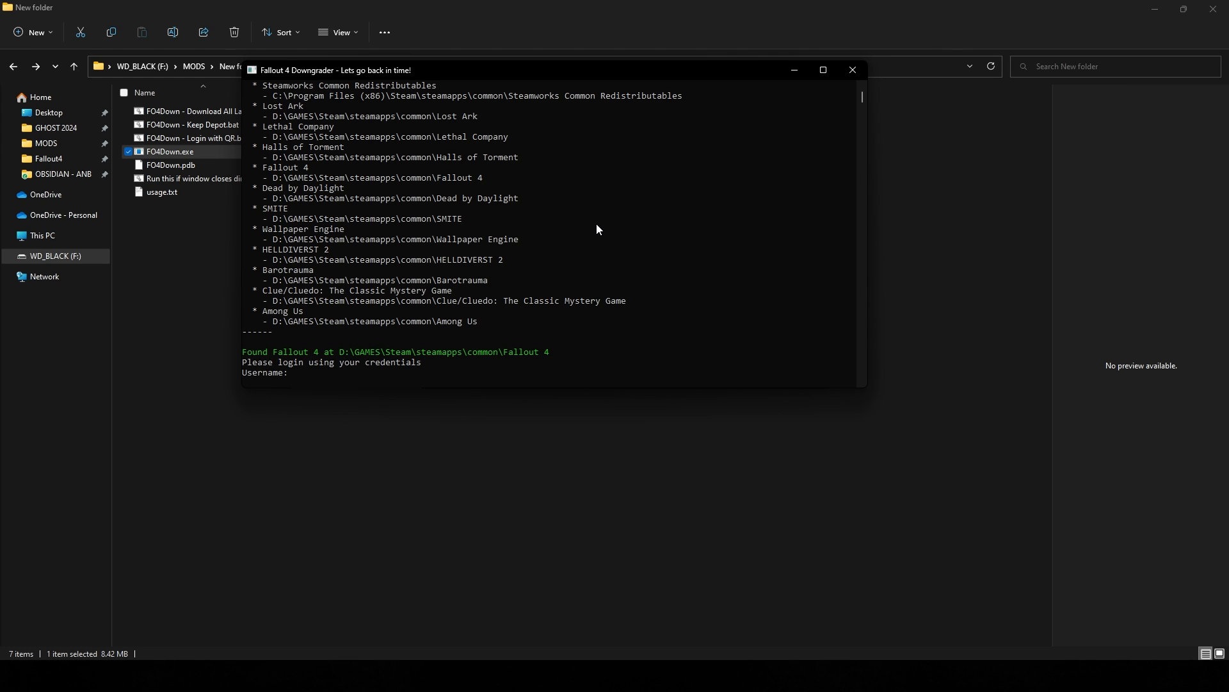
Submit the Steam login so the downgrader fetches manifests and downloads the old depots
key("Enter")
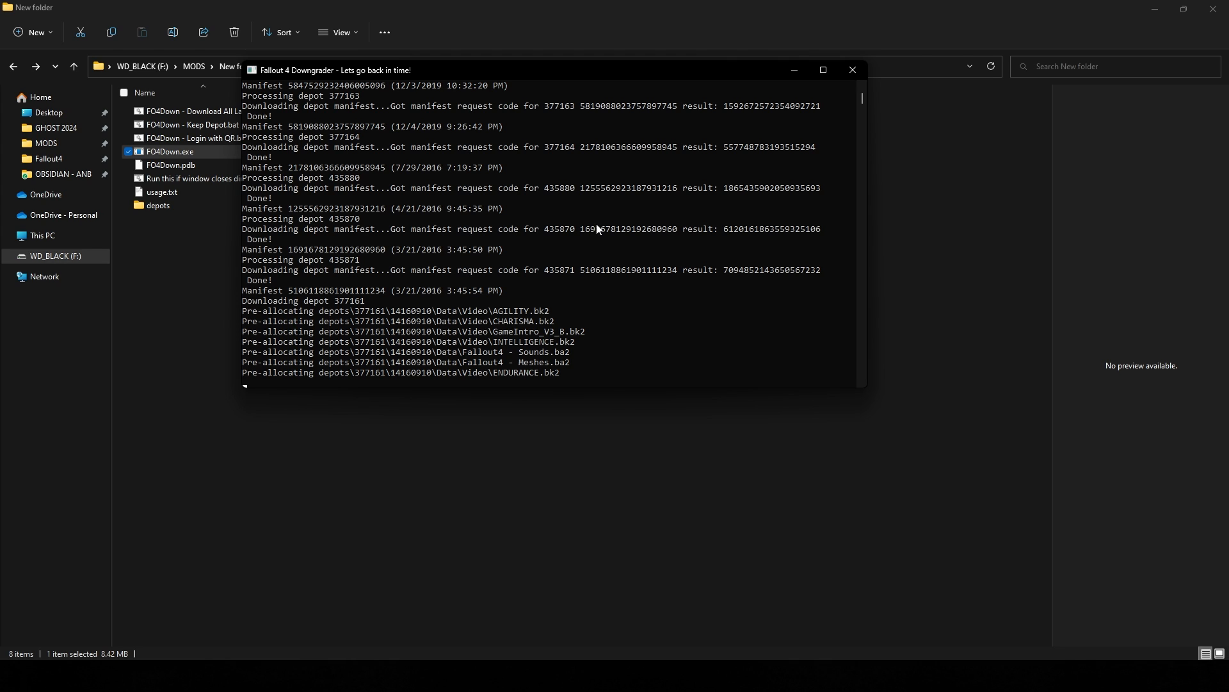
mouse_move(794, 239)
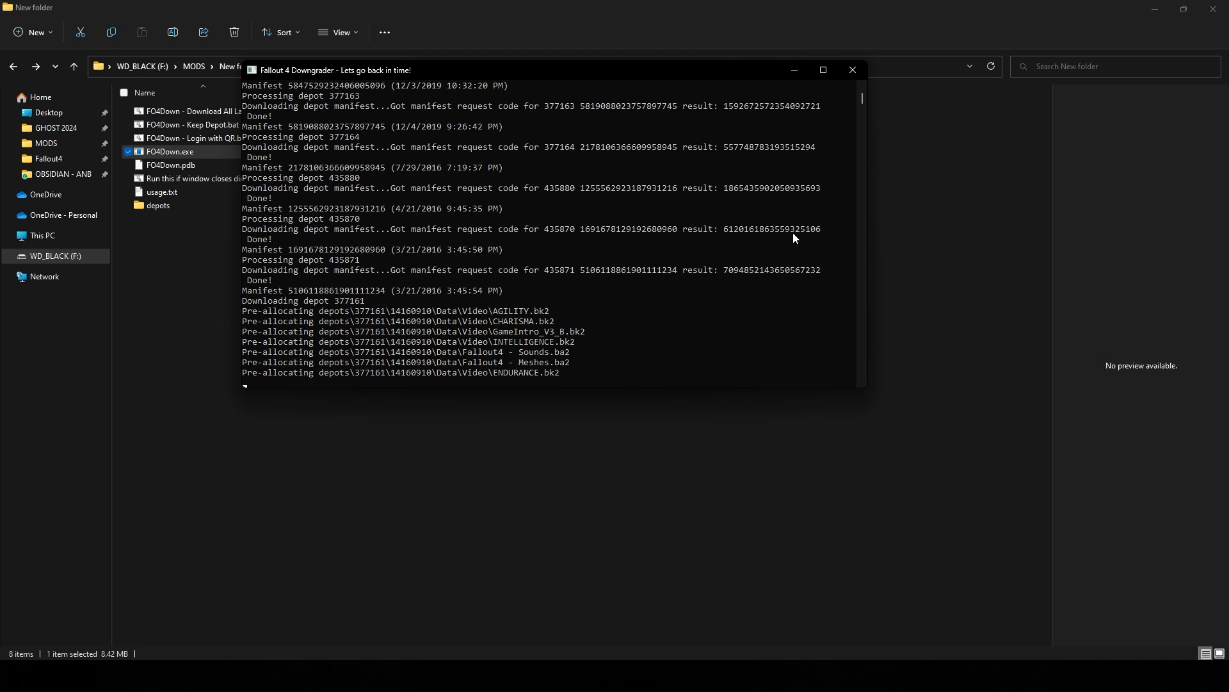
mouse_move(933, 221)
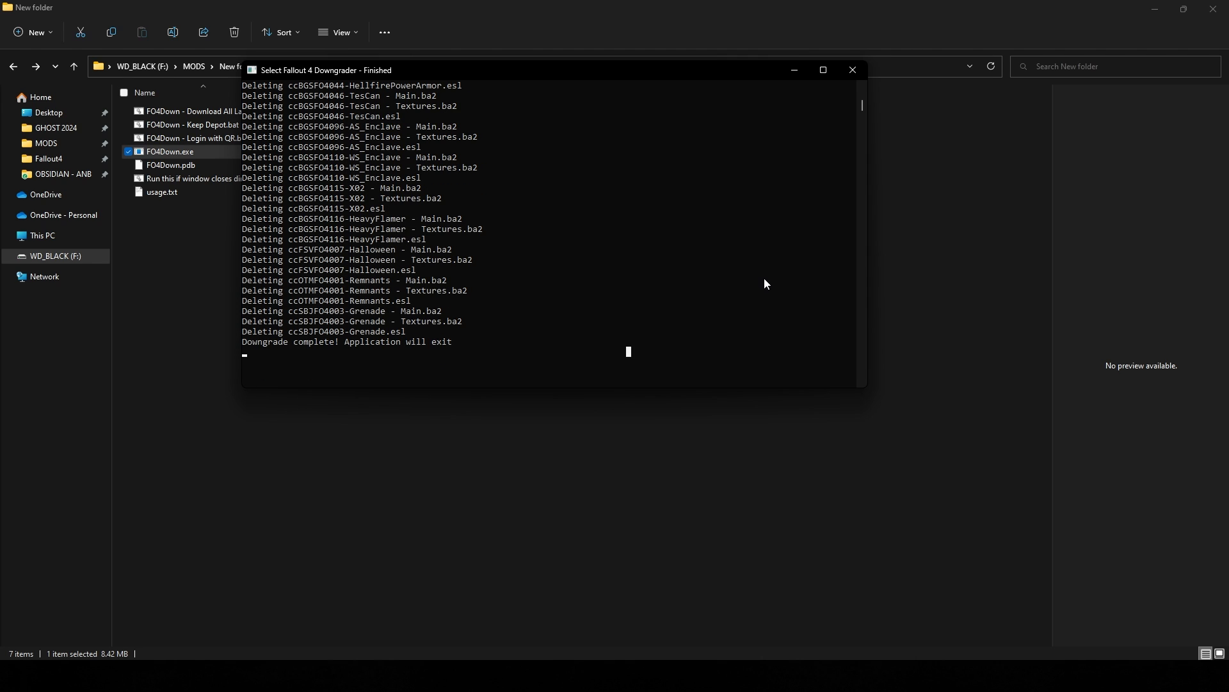
mouse_move(853, 70)
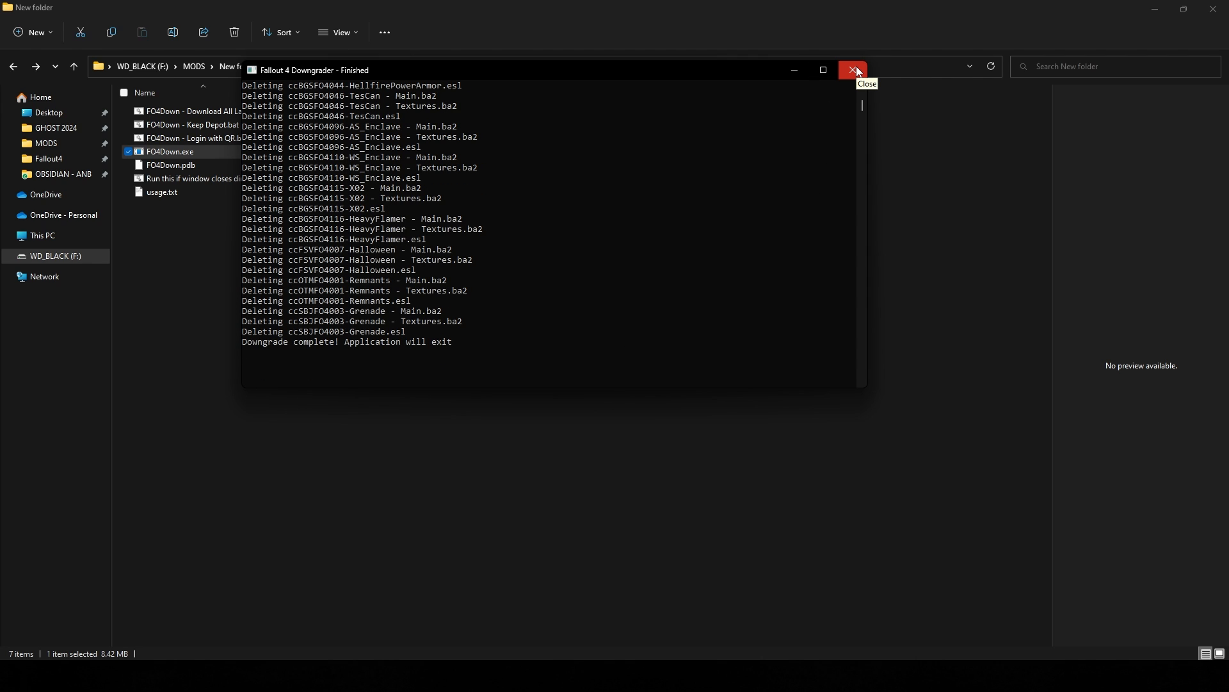
Close the Fallout 4 Downgrader window after the downgrade finishes
left_click(853, 69)
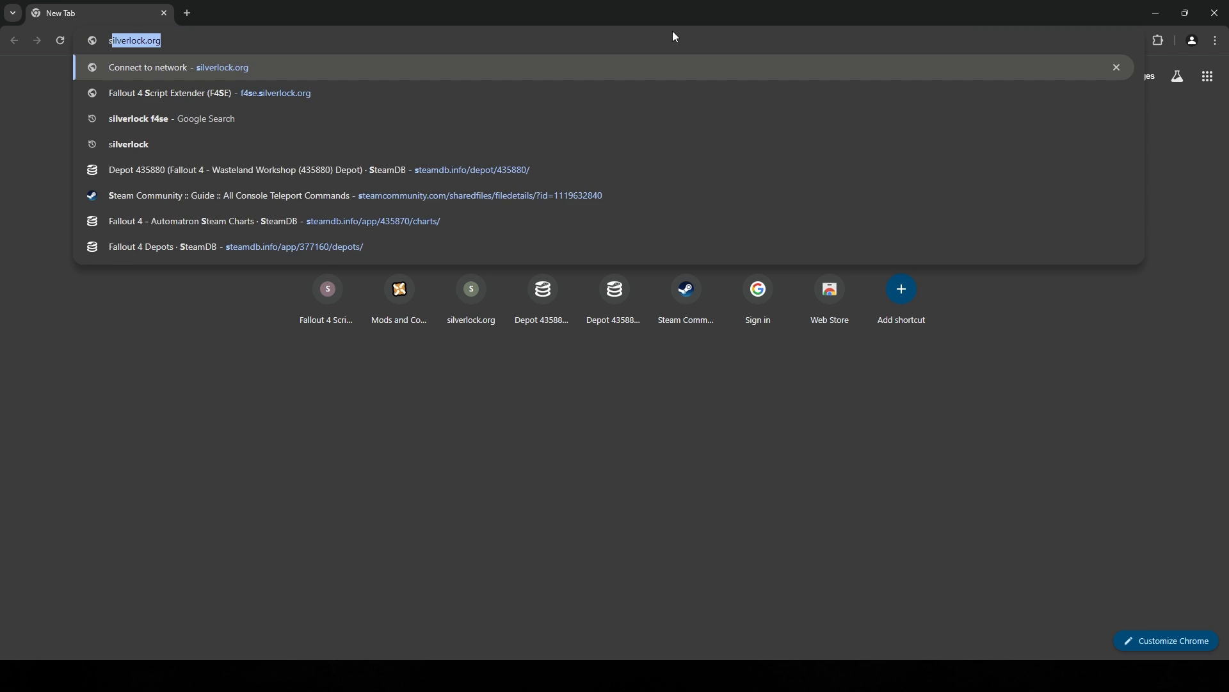
Download the F4SE 7z archive for Fallout 4 runtime 1.10.163 from f4se.silverlock.org
left_click(176, 93)
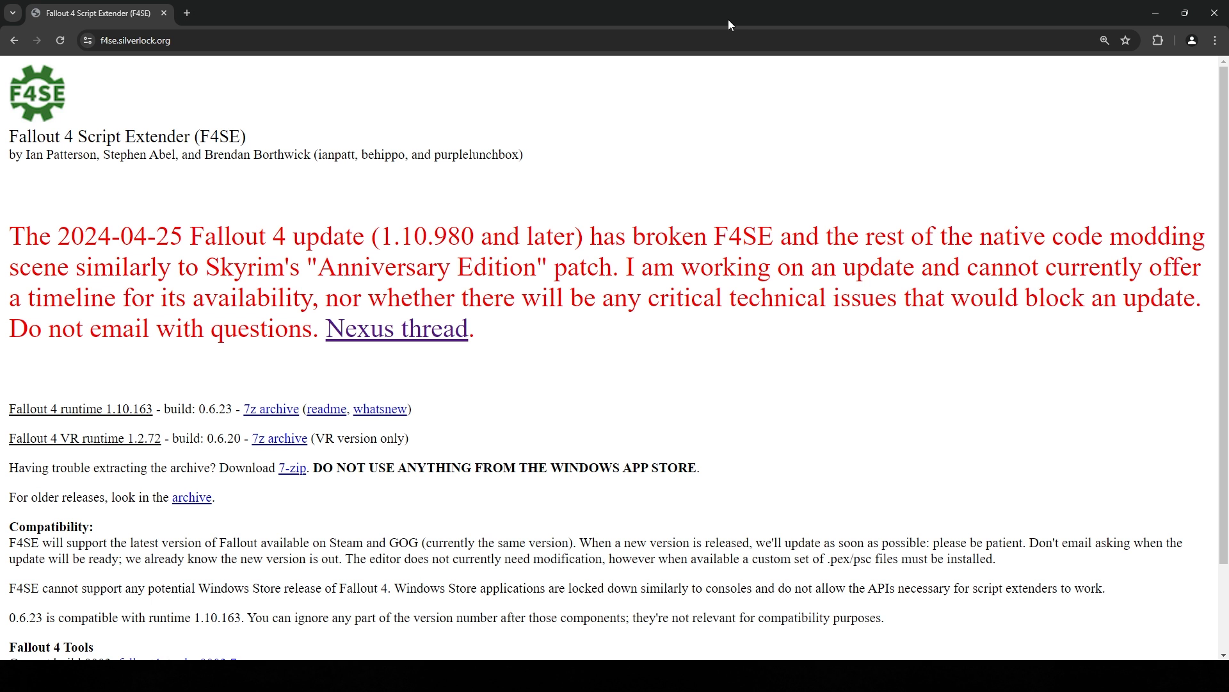
mouse_move(280, 410)
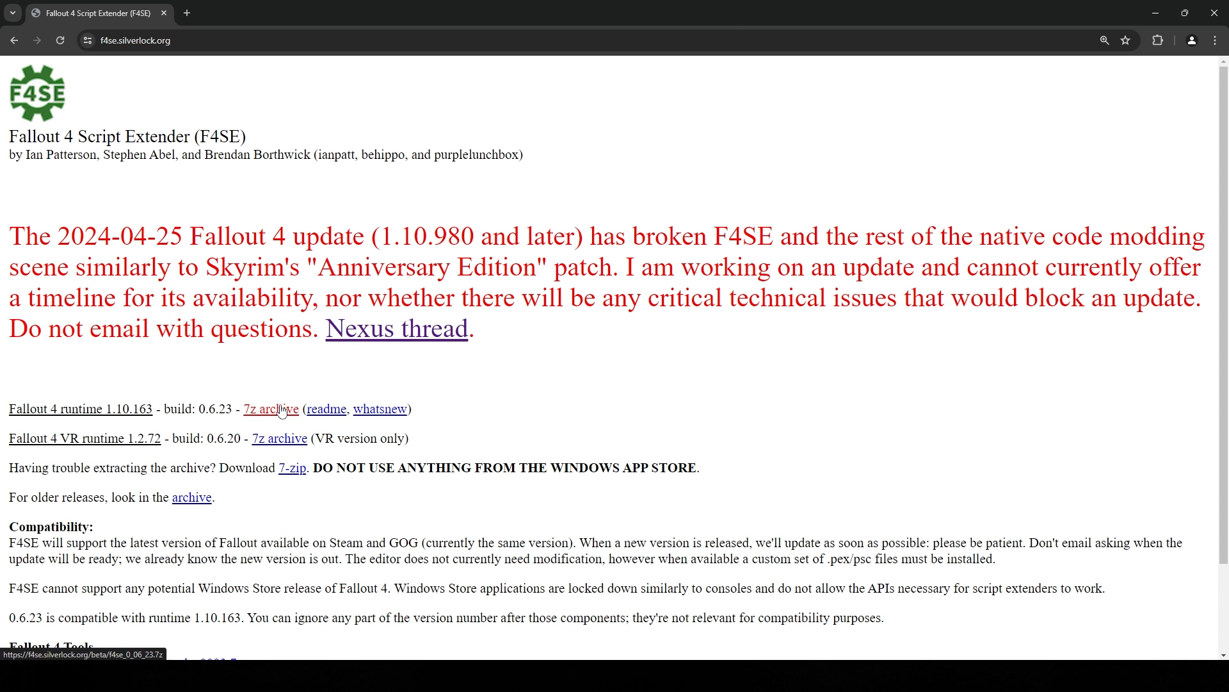
left_click(272, 408)
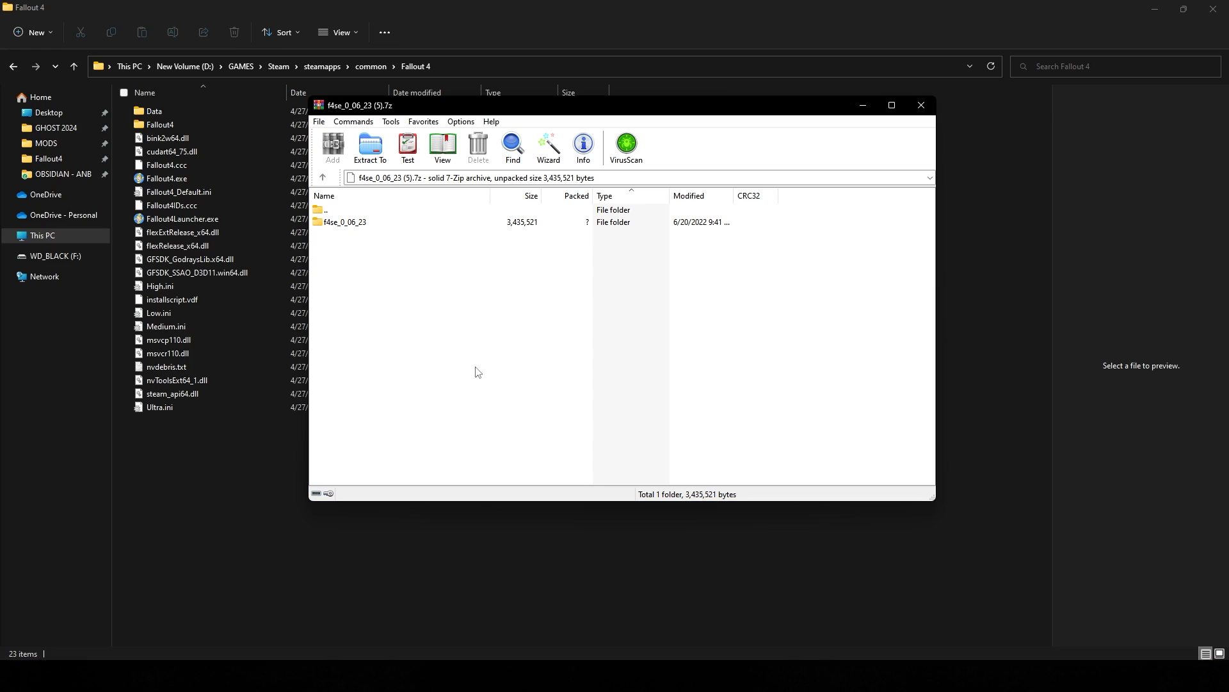
Select all files inside the f4se_0_06_23 archive folder for extraction into Fallout 4
double_click(347, 221)
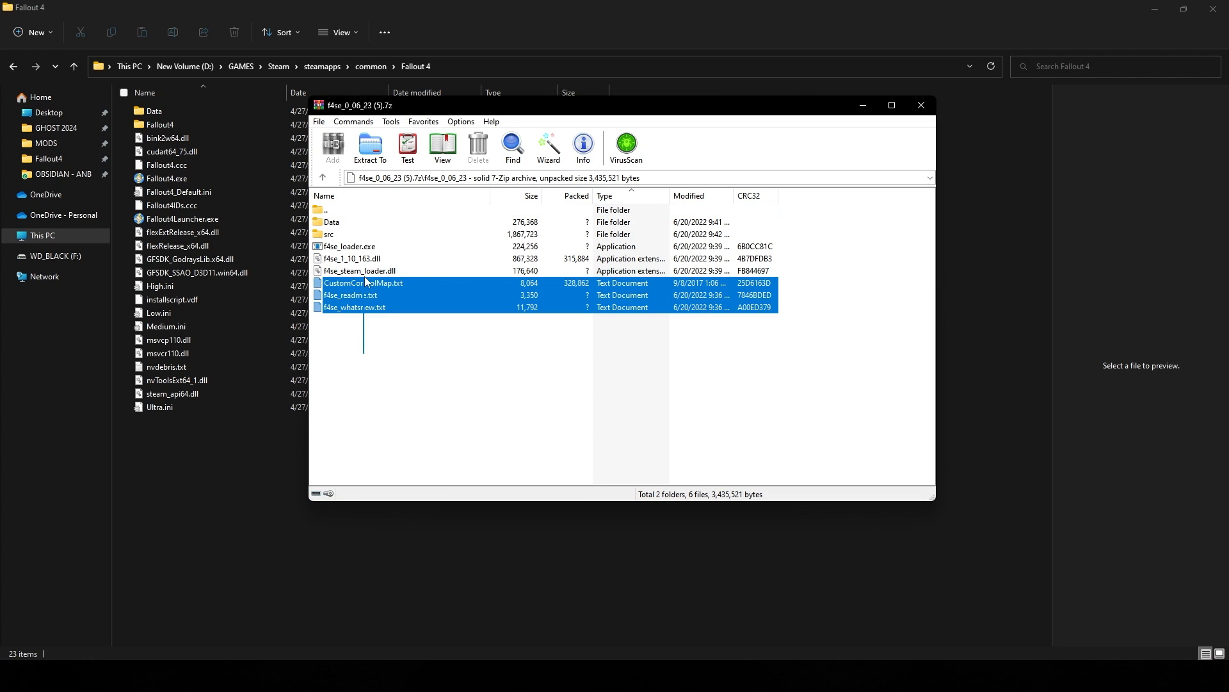
key("ctrl+a")
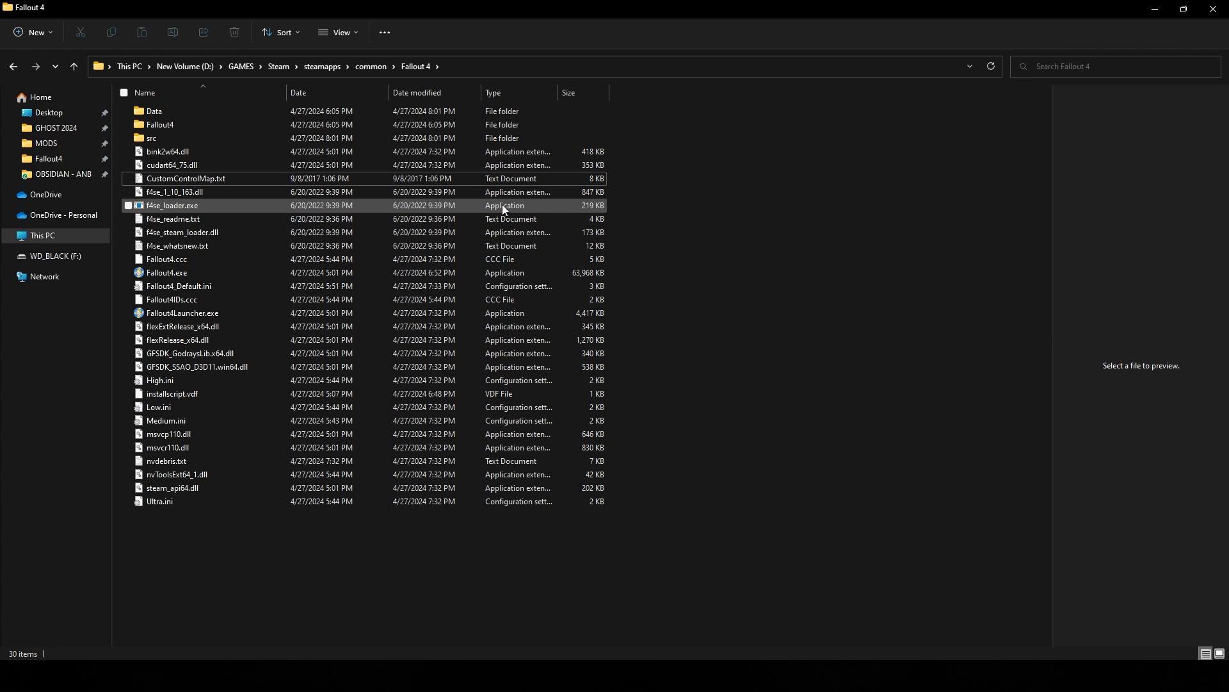
Run f4se_loader.exe from the Fallout 4 folder to start the game
left_click(172, 205)
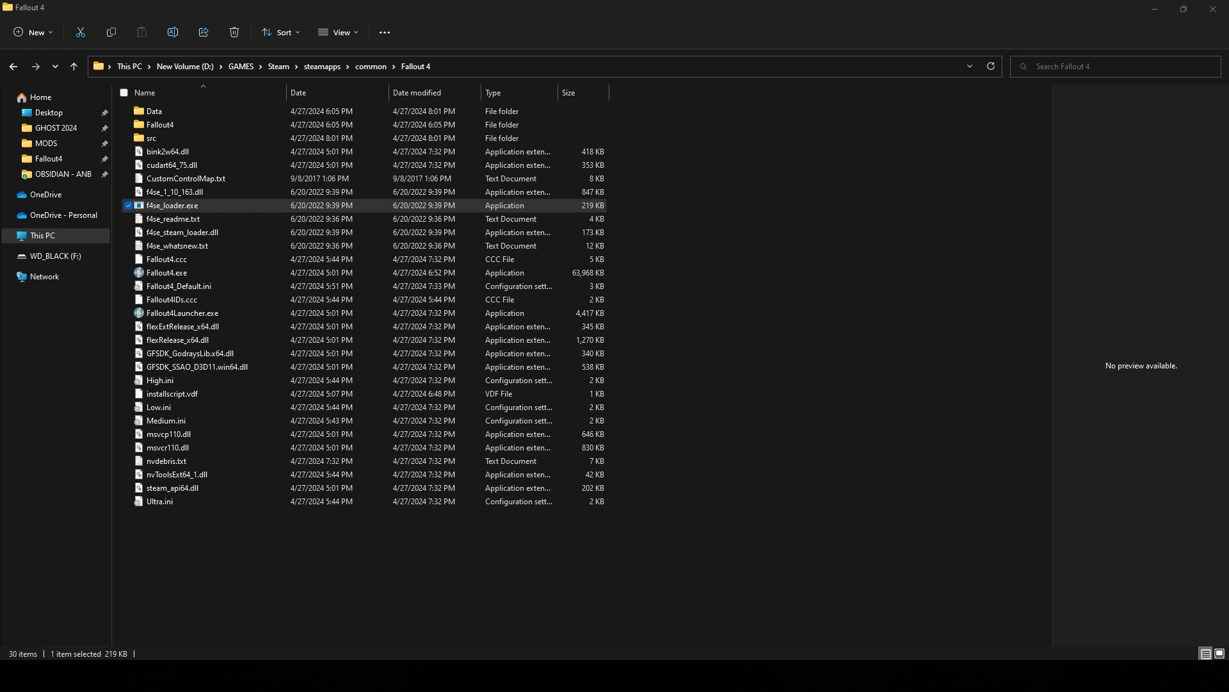
double_click(171, 205)
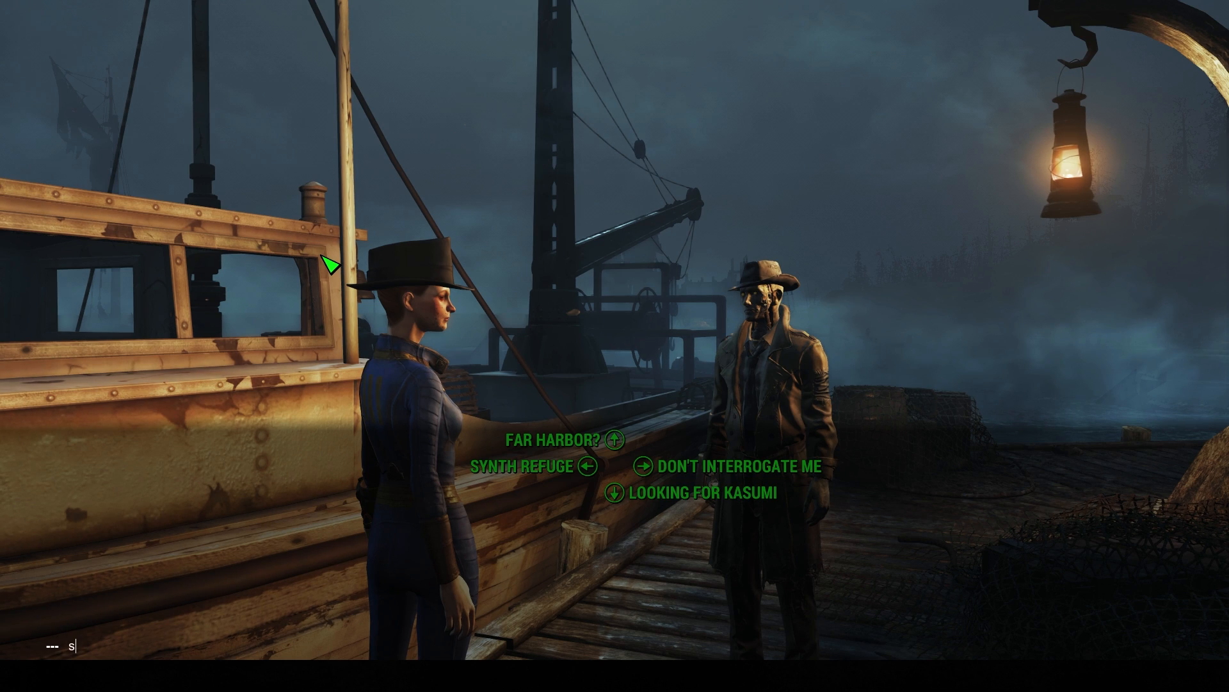
Type the slm1 command into the Fallout 4 console
type("lm1")
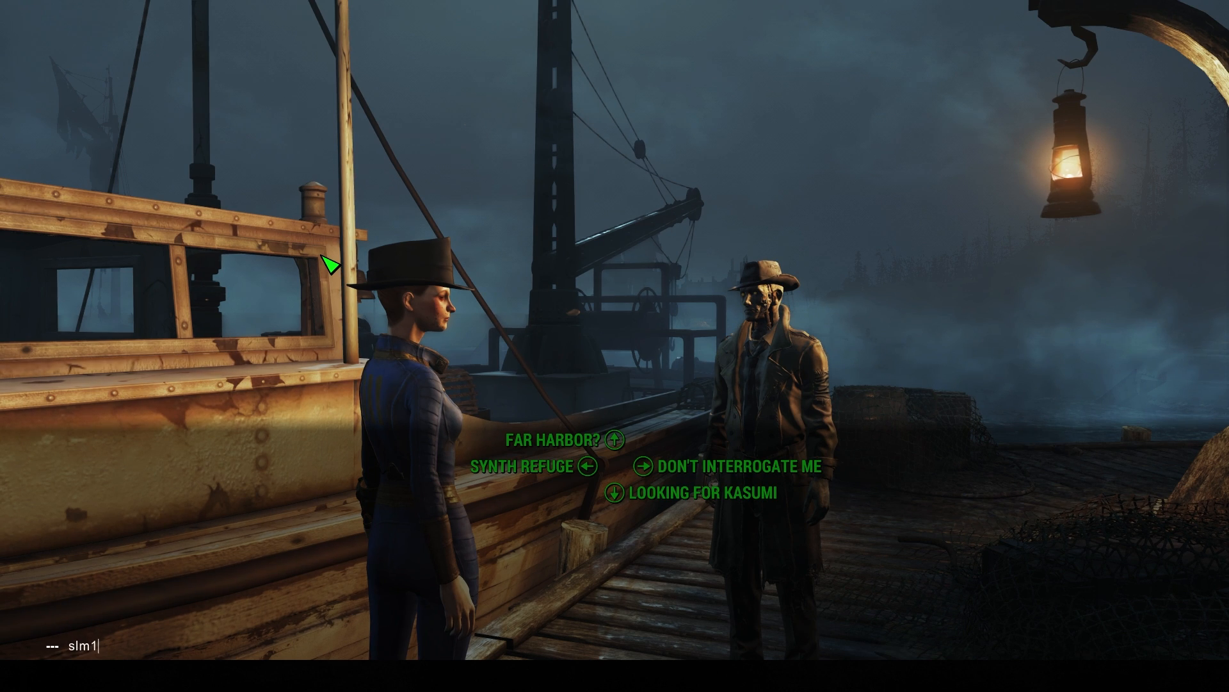